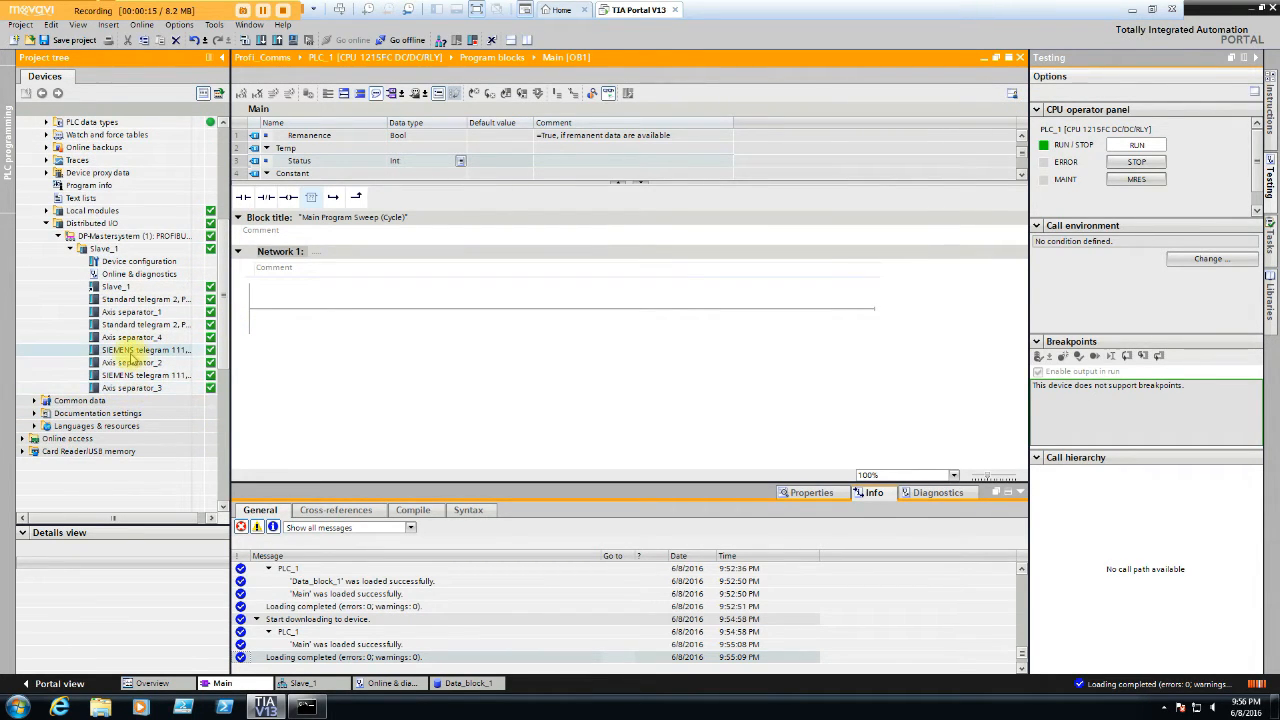
# Show Slave_1's device view and bring up the SIEMENS telegram 111 module's options
pyautogui.doubleClick(116, 286)
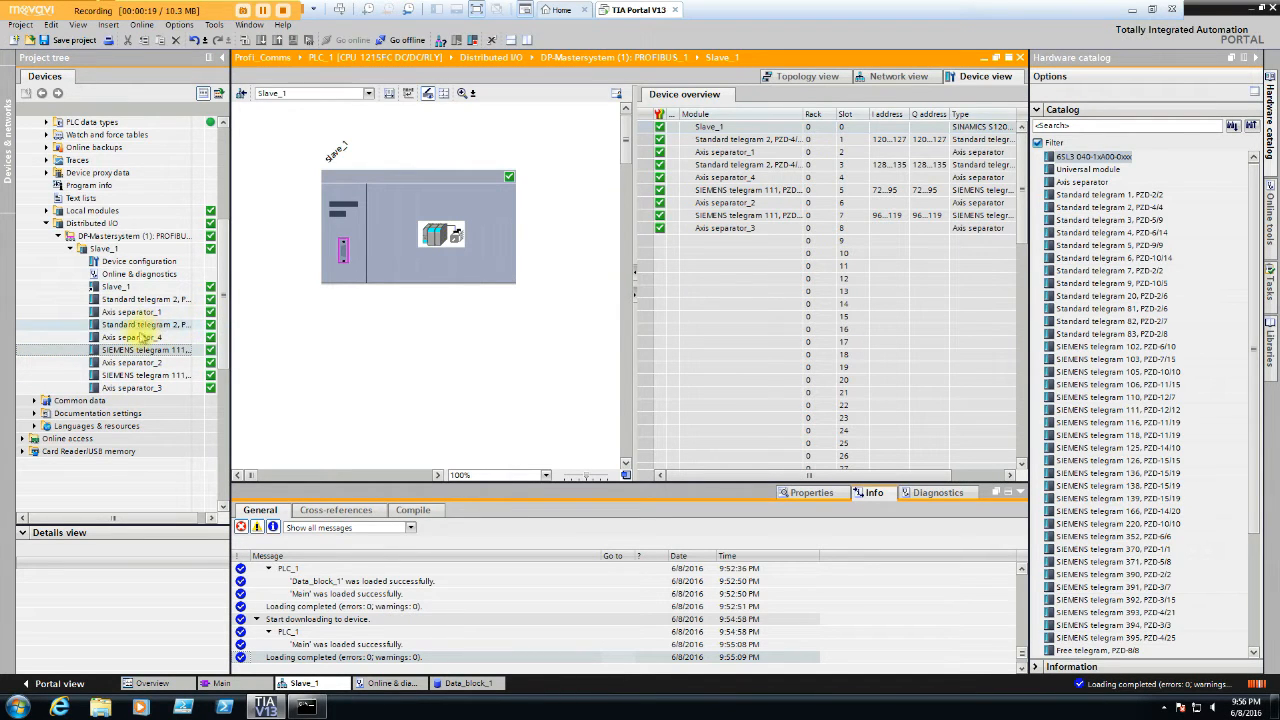
pyautogui.rightClick(144, 348)
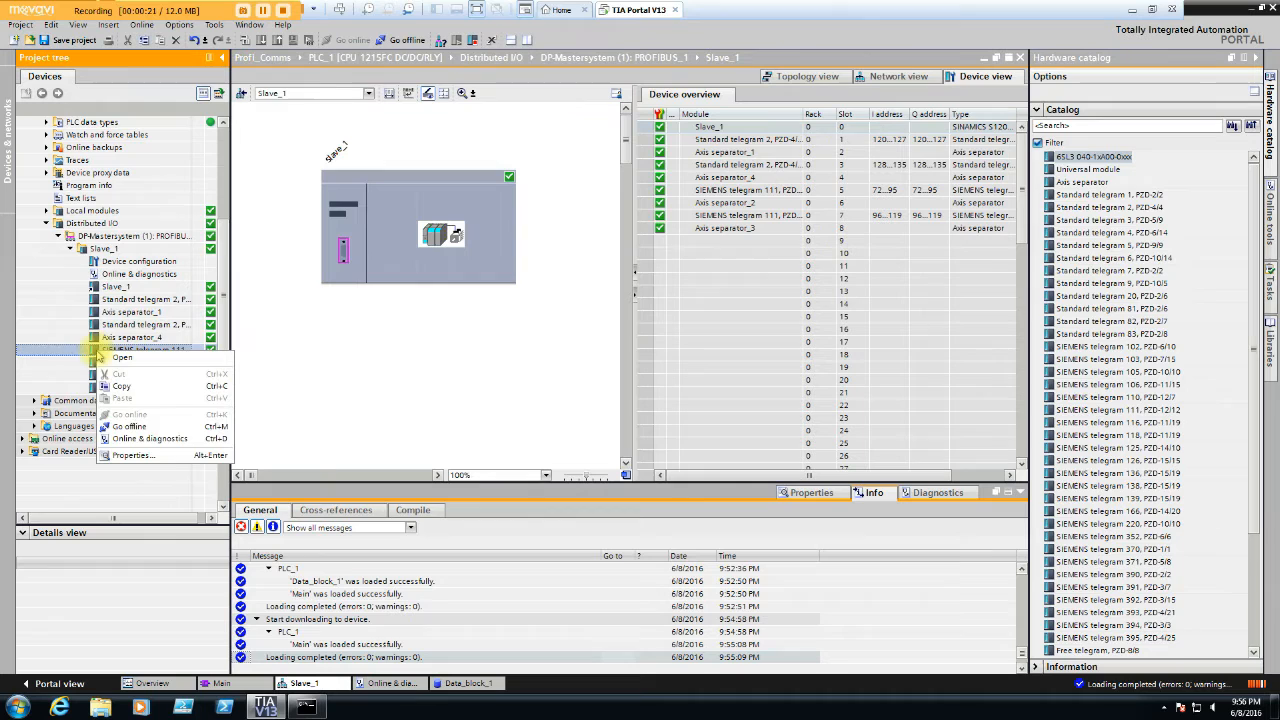
pyautogui.moveTo(152, 440)
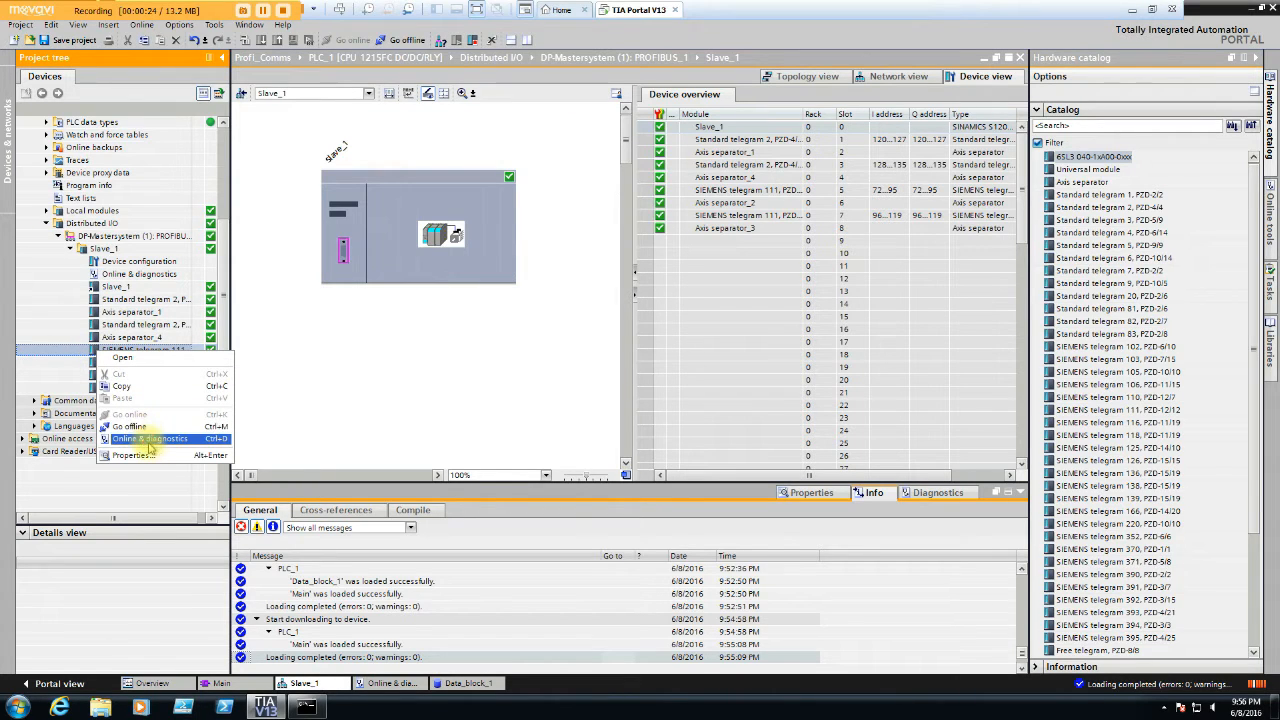
# Review the telegram 111 module's online diagnostic status and channel diagnostics, then return to Main
pyautogui.click(152, 438)
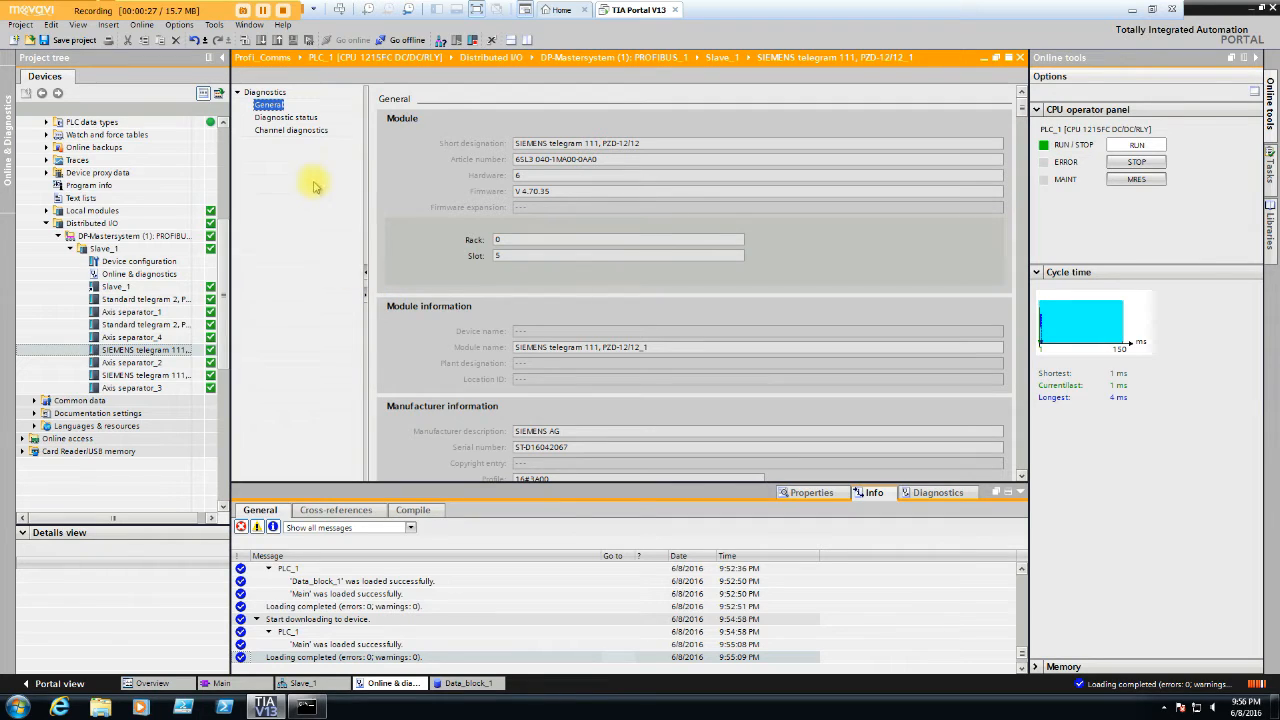
pyautogui.click(284, 116)
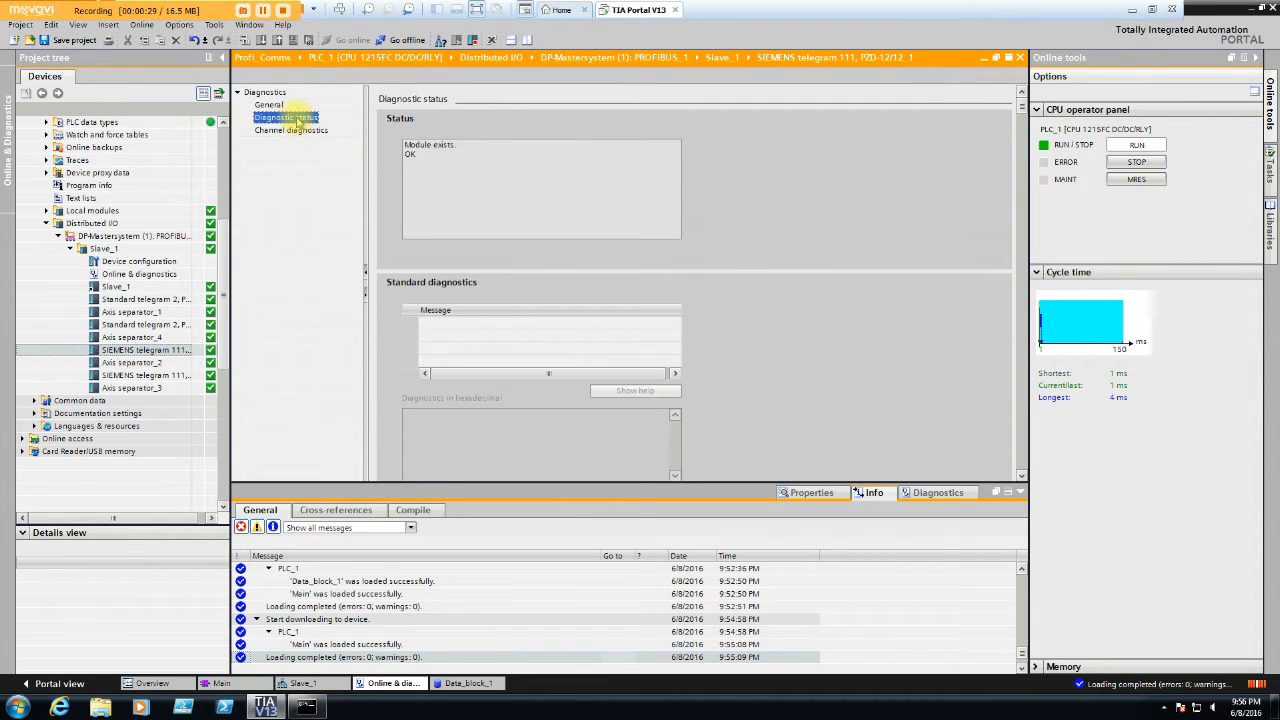
pyautogui.click(292, 130)
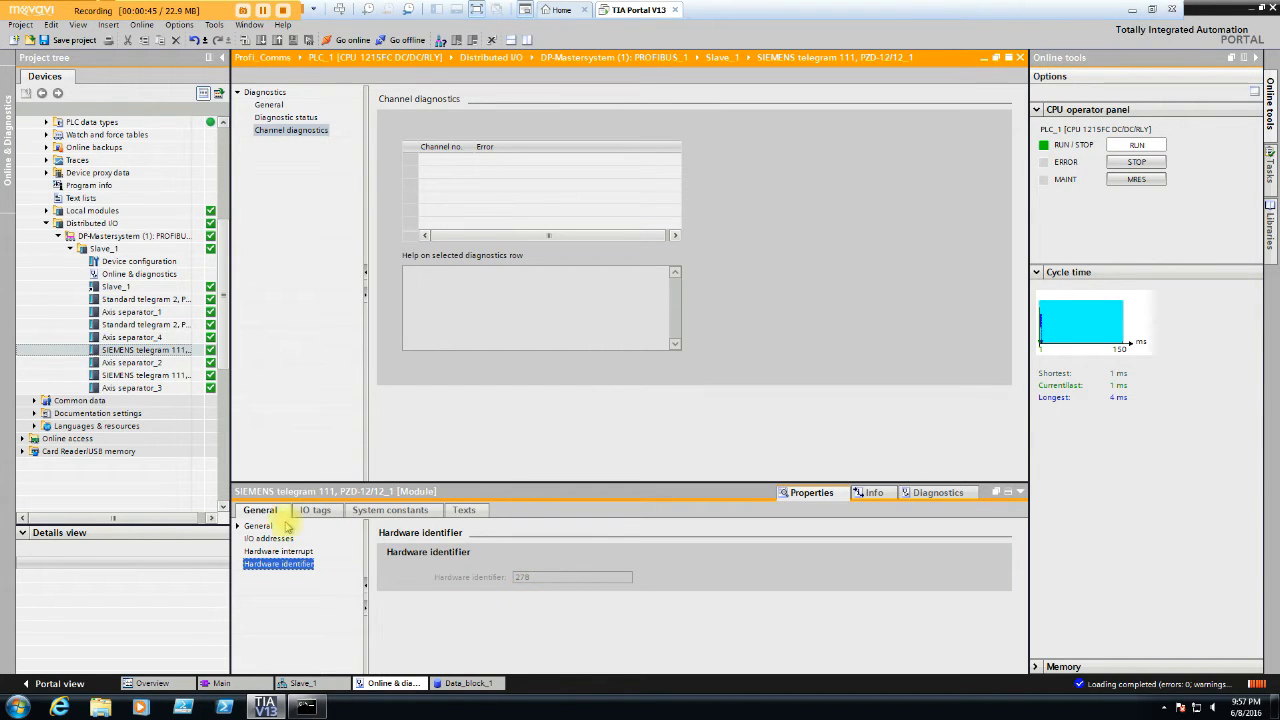
pyautogui.click(204, 684)
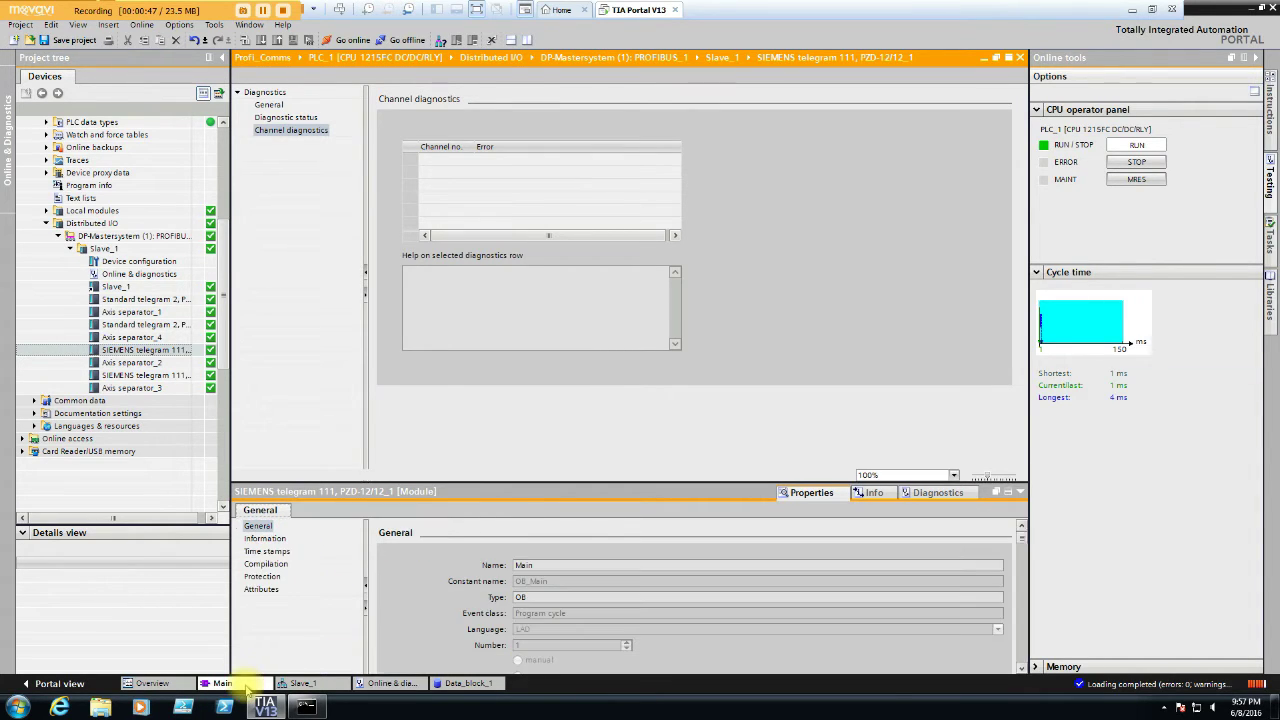
# Browse Extended instructions > Distributed I/O > Others to reach the DPWR_DAT instruction
pyautogui.click(210, 684)
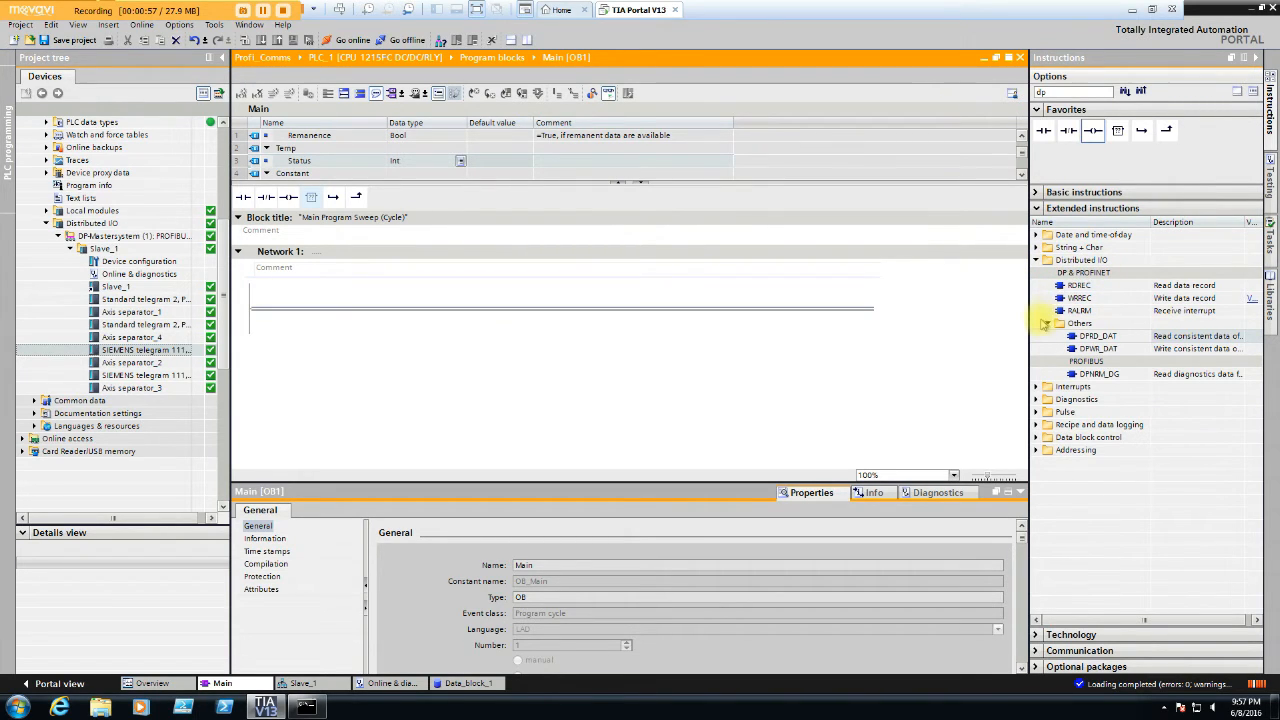
pyautogui.click(1048, 324)
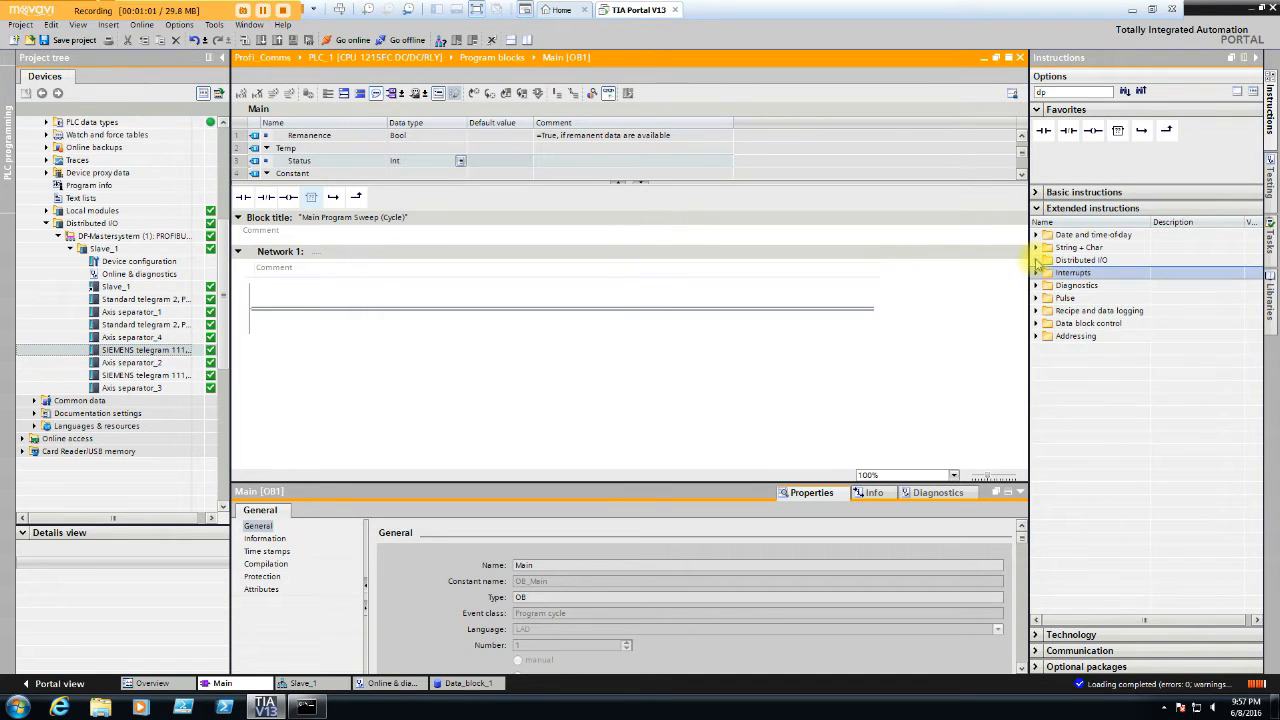
pyautogui.click(1036, 260)
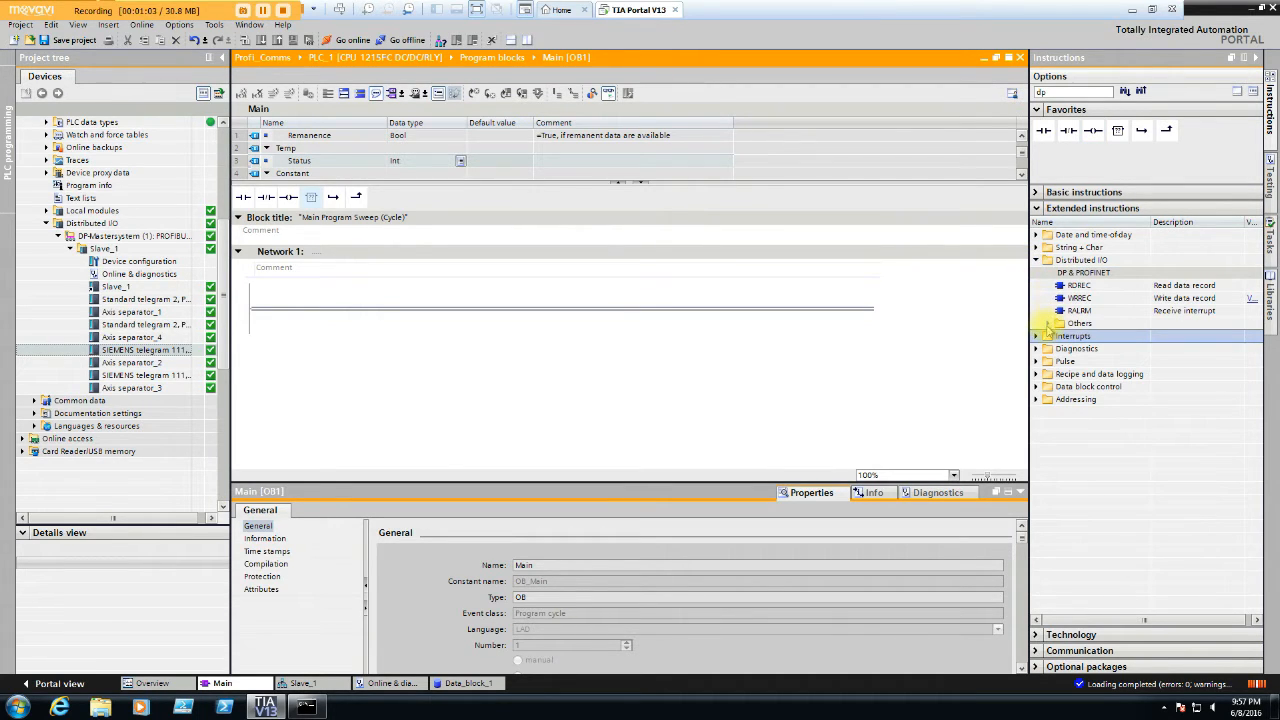
pyautogui.click(1048, 324)
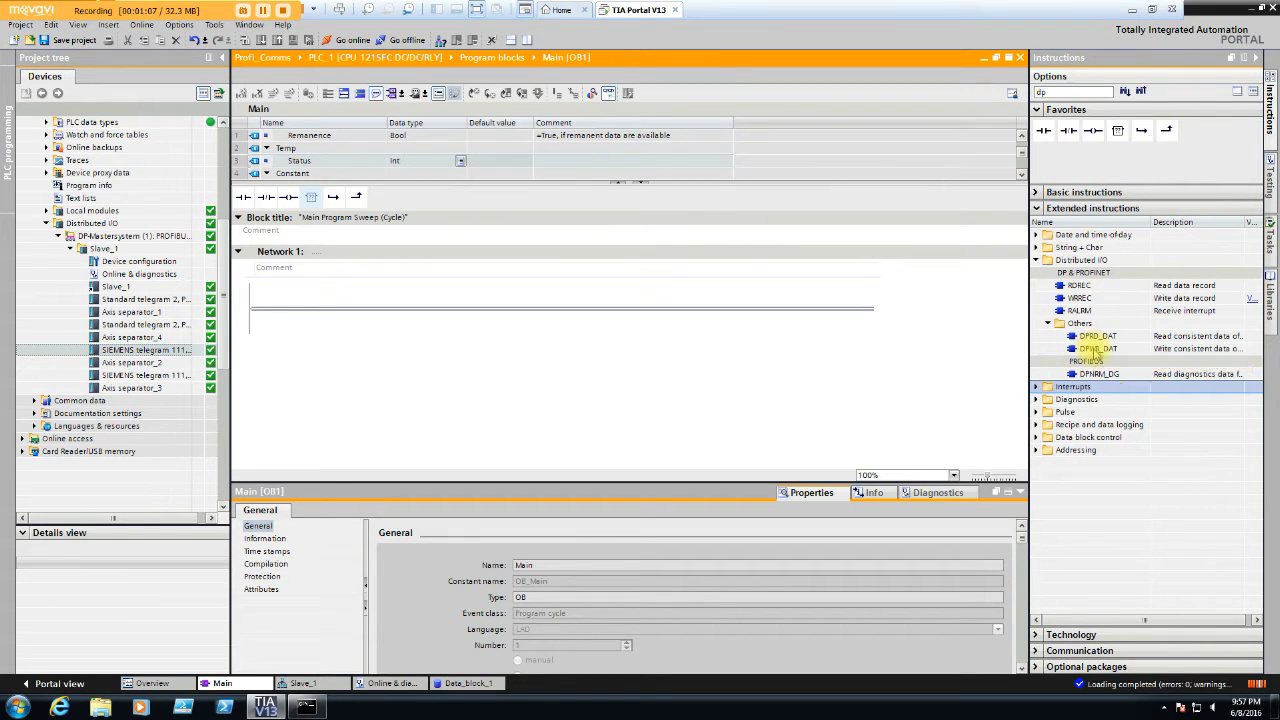
pyautogui.moveTo(1096, 348)
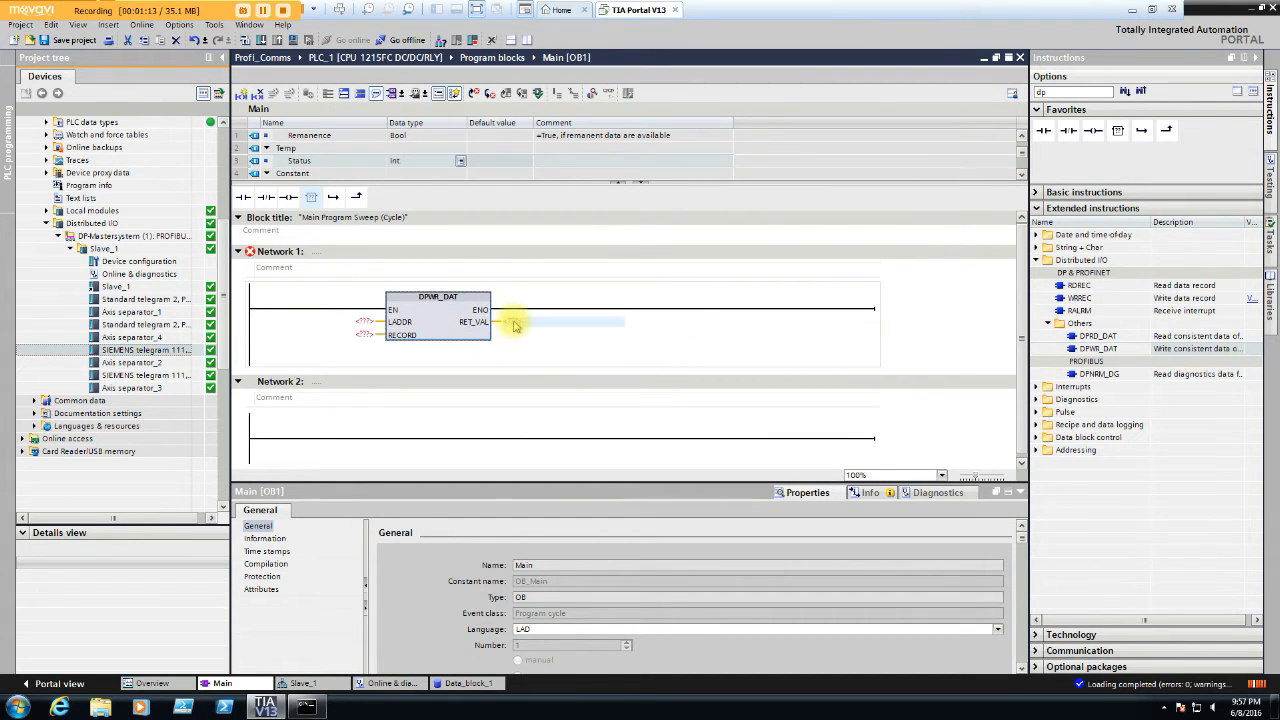
# Wire DPWR_DAT's RET_VAL to #Status and RECORD to Data_block_1's whole drive data array
pyautogui.click(298, 160)
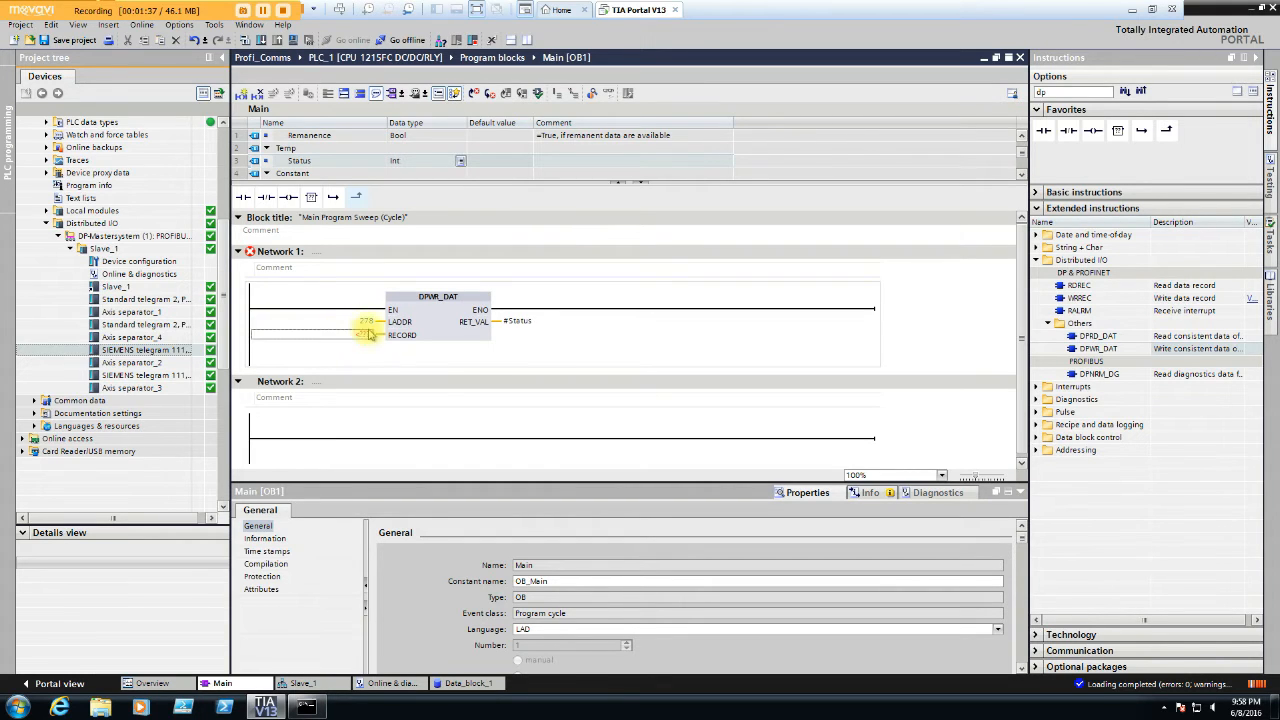
pyautogui.click(376, 336)
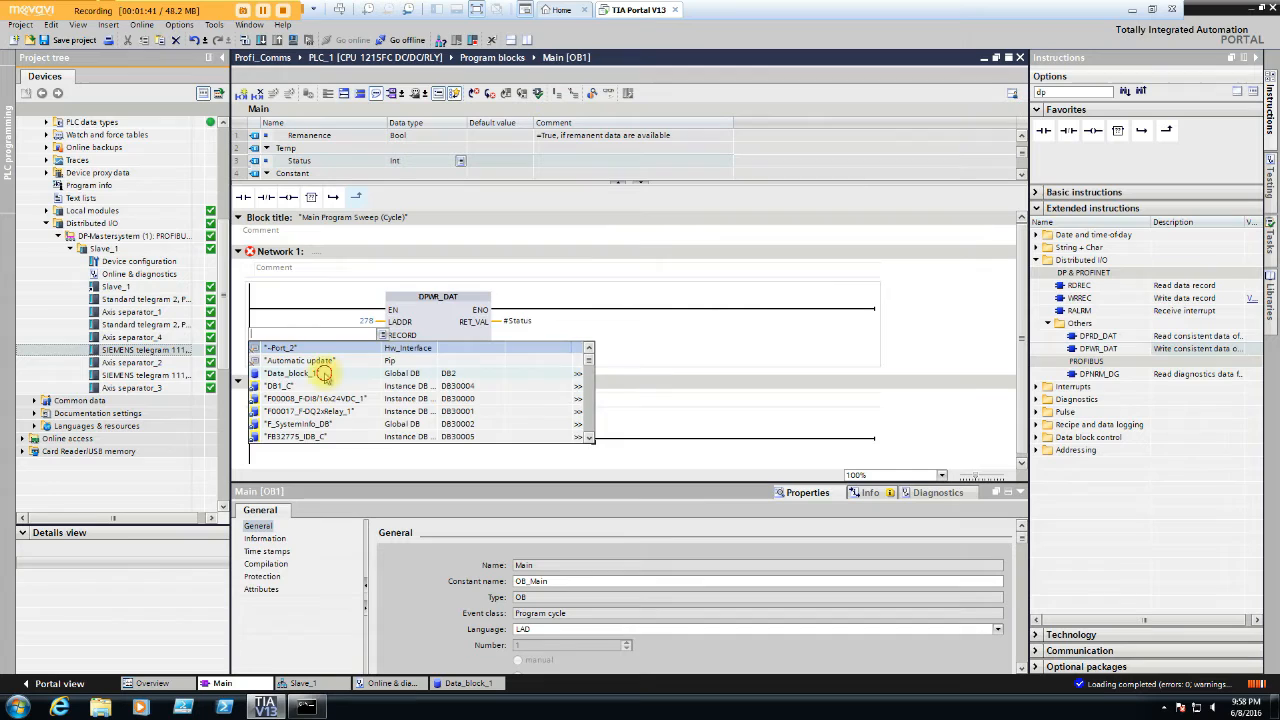
pyautogui.click(296, 374)
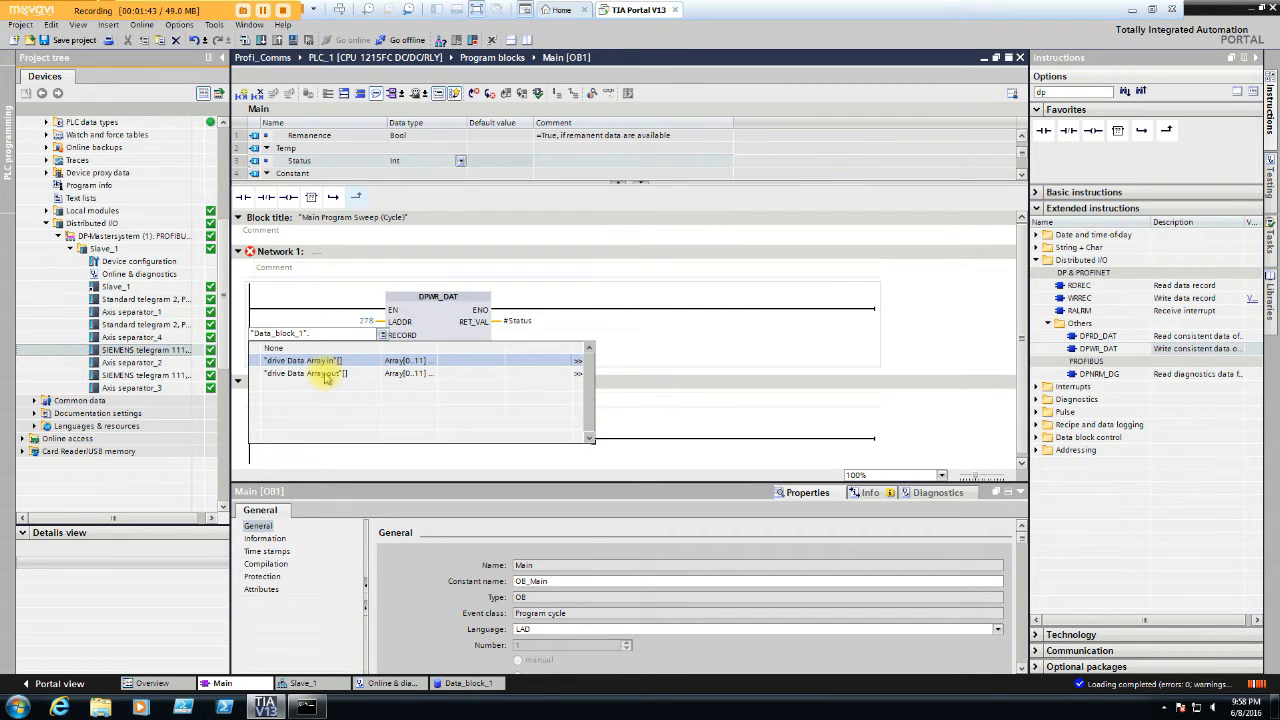
pyautogui.click(310, 374)
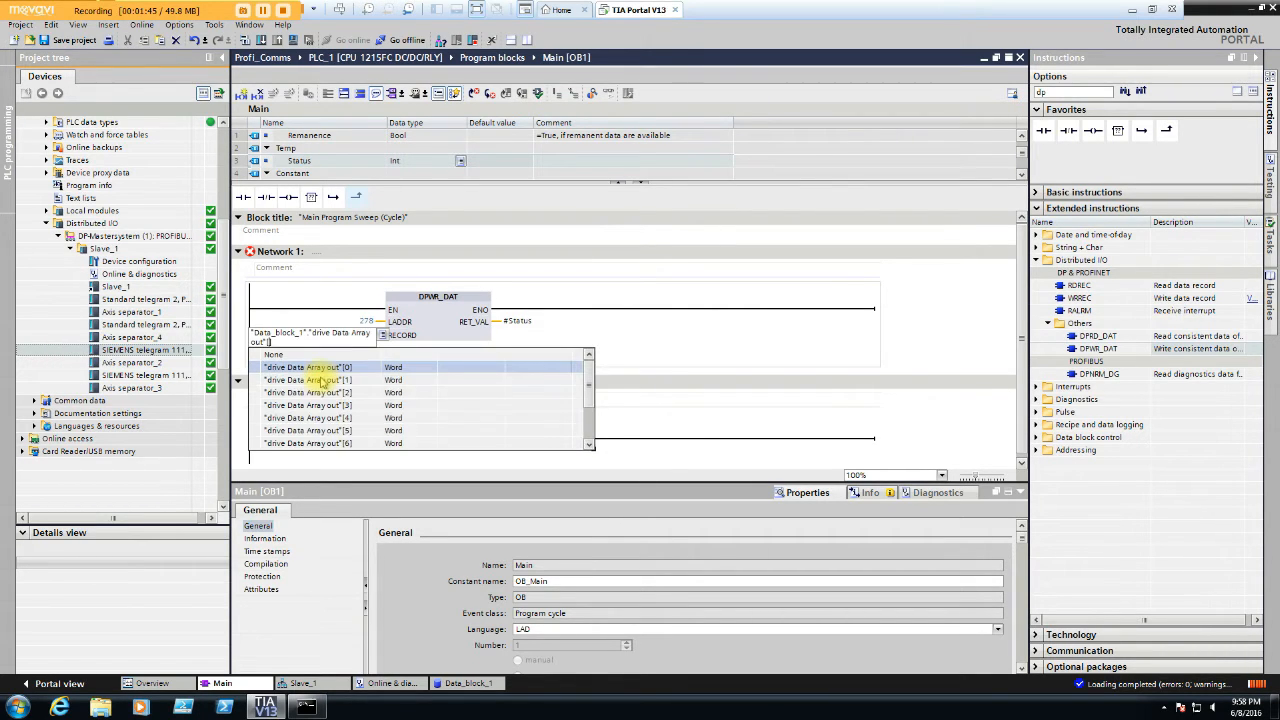
pyautogui.click(308, 366)
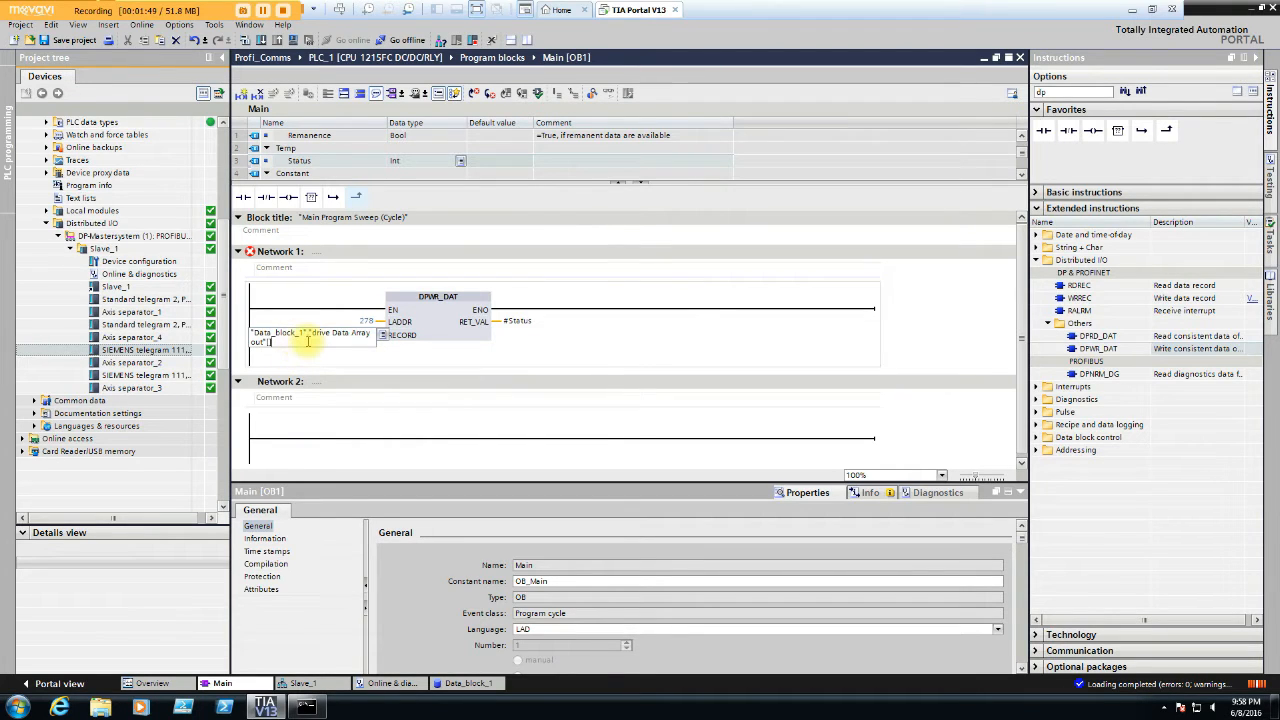
pyautogui.click(304, 340)
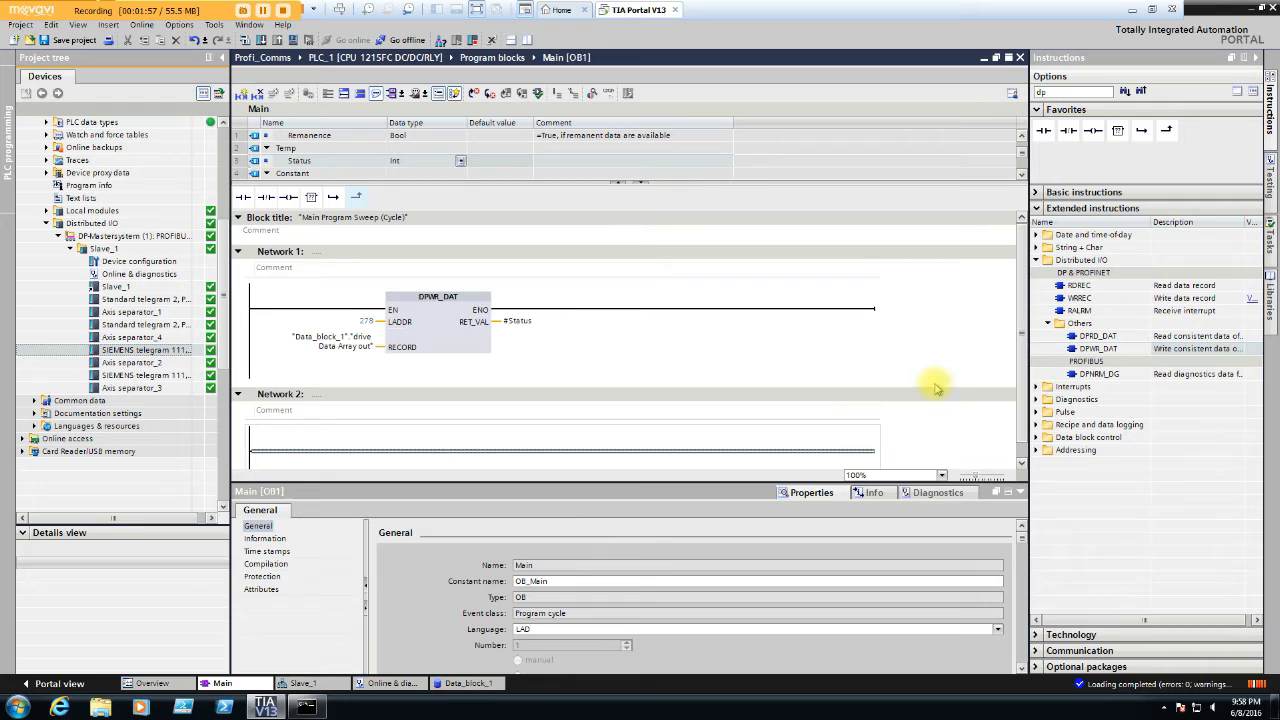
pyautogui.moveTo(1068, 382)
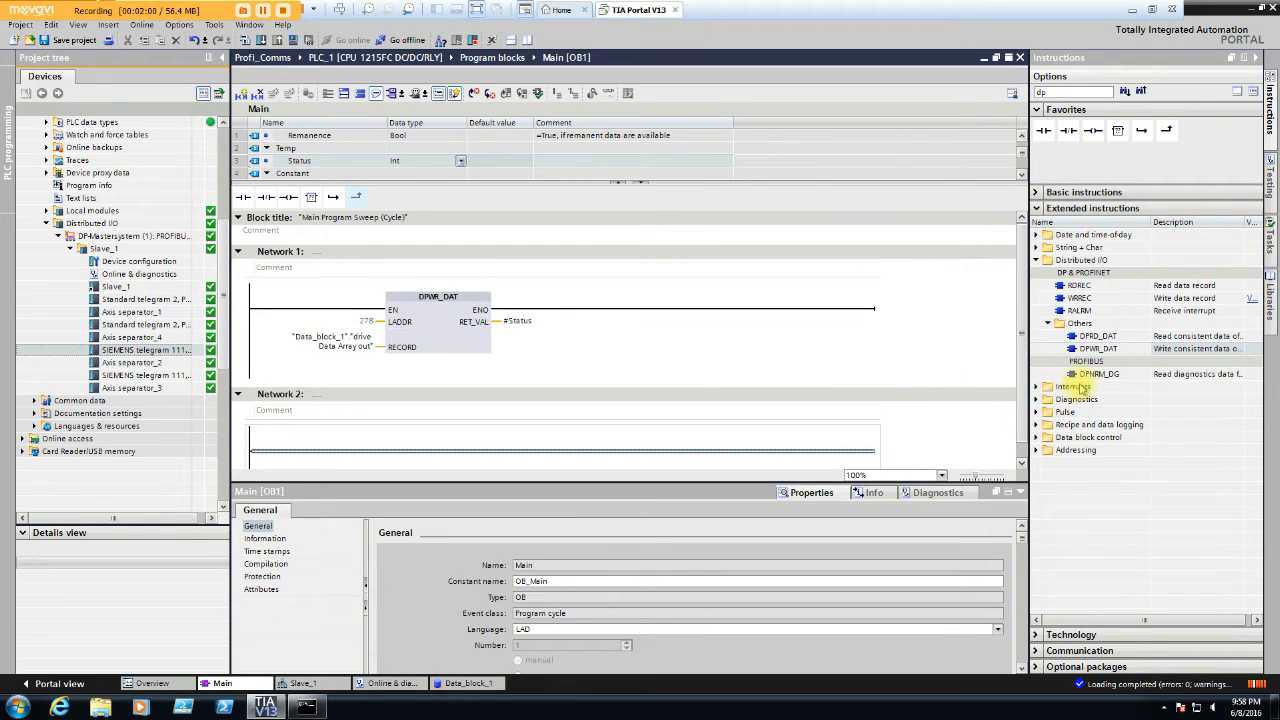
pyautogui.moveTo(1092, 374)
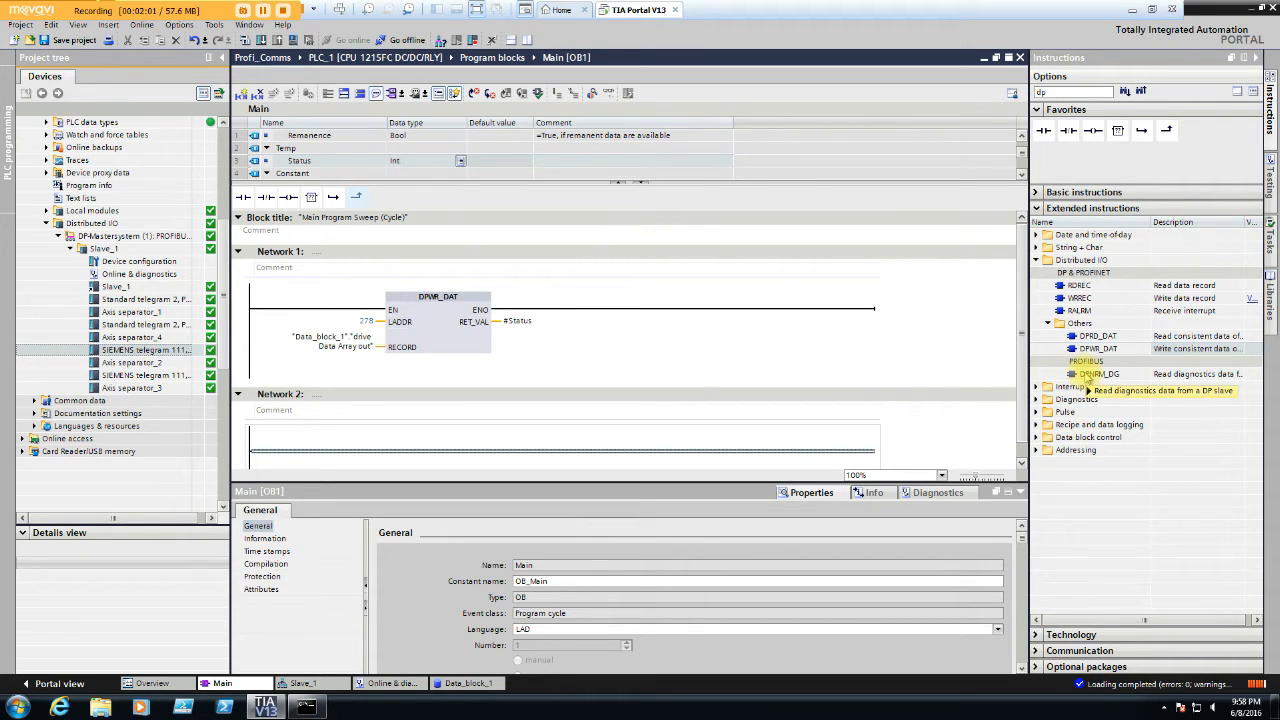
pyautogui.moveTo(1096, 352)
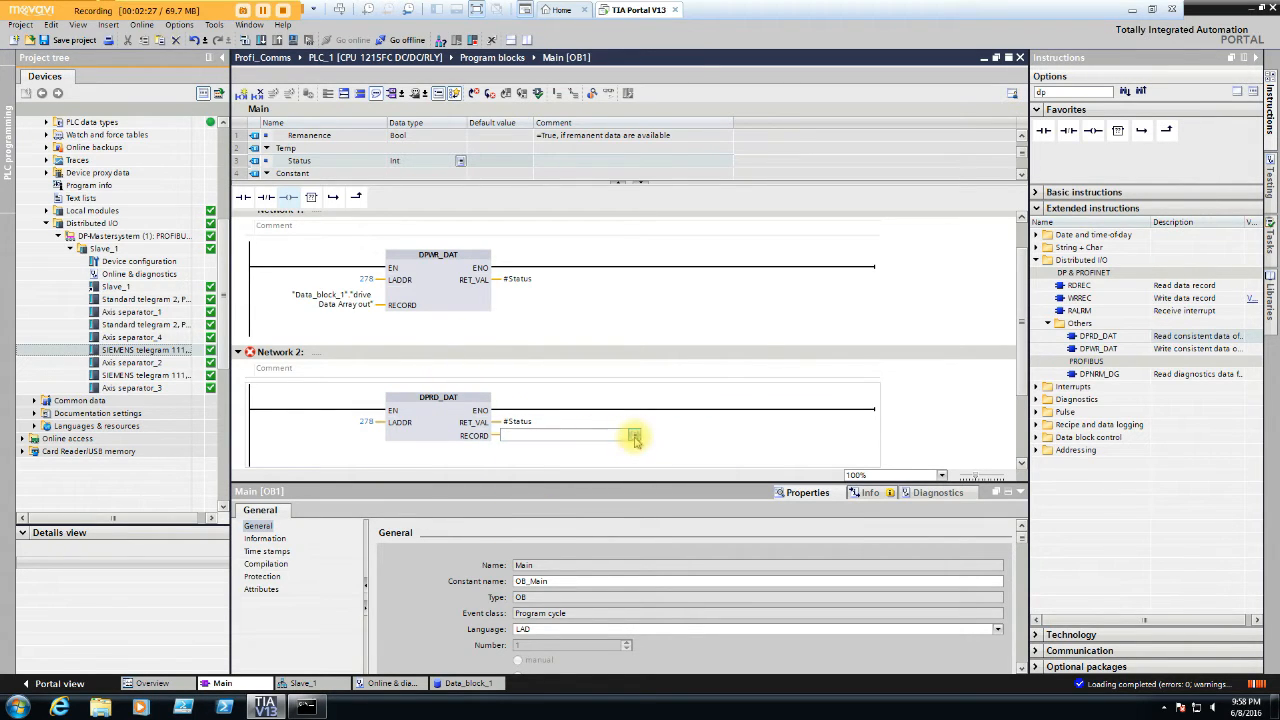
# Assign DPRD_DAT's RECORD to the drive data array in Data_block_1
pyautogui.click(632, 436)
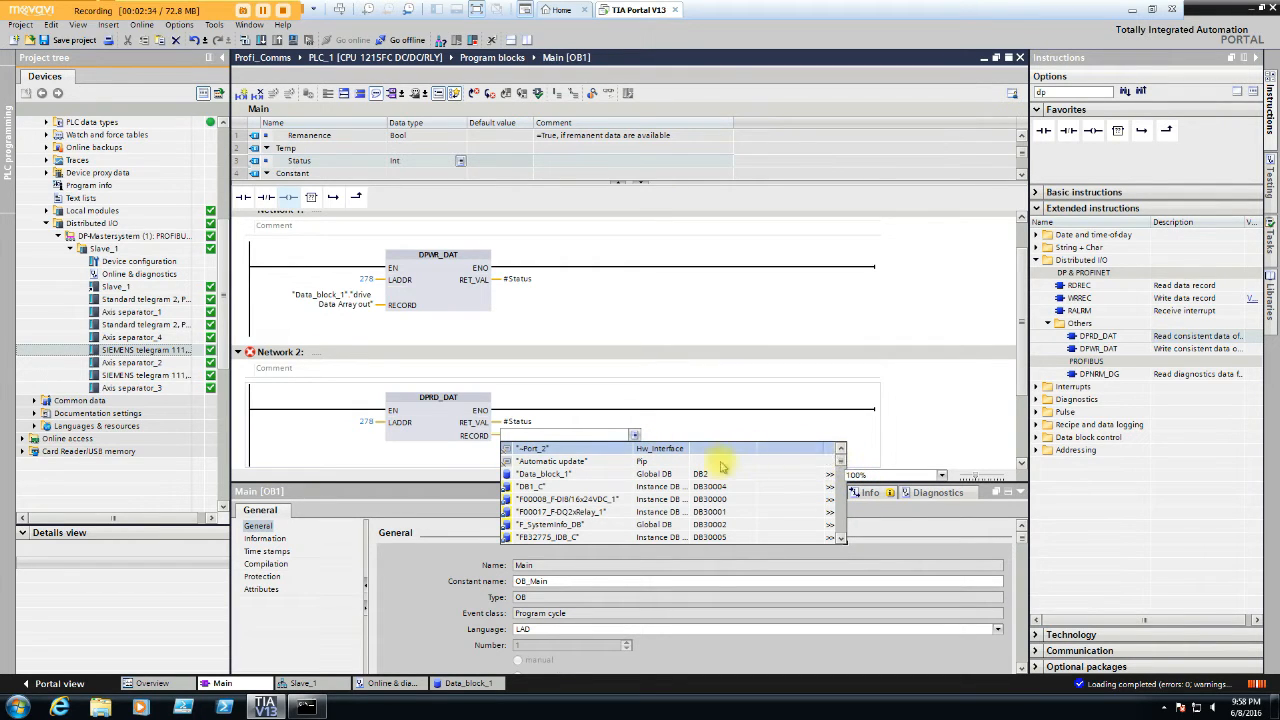
pyautogui.click(562, 474)
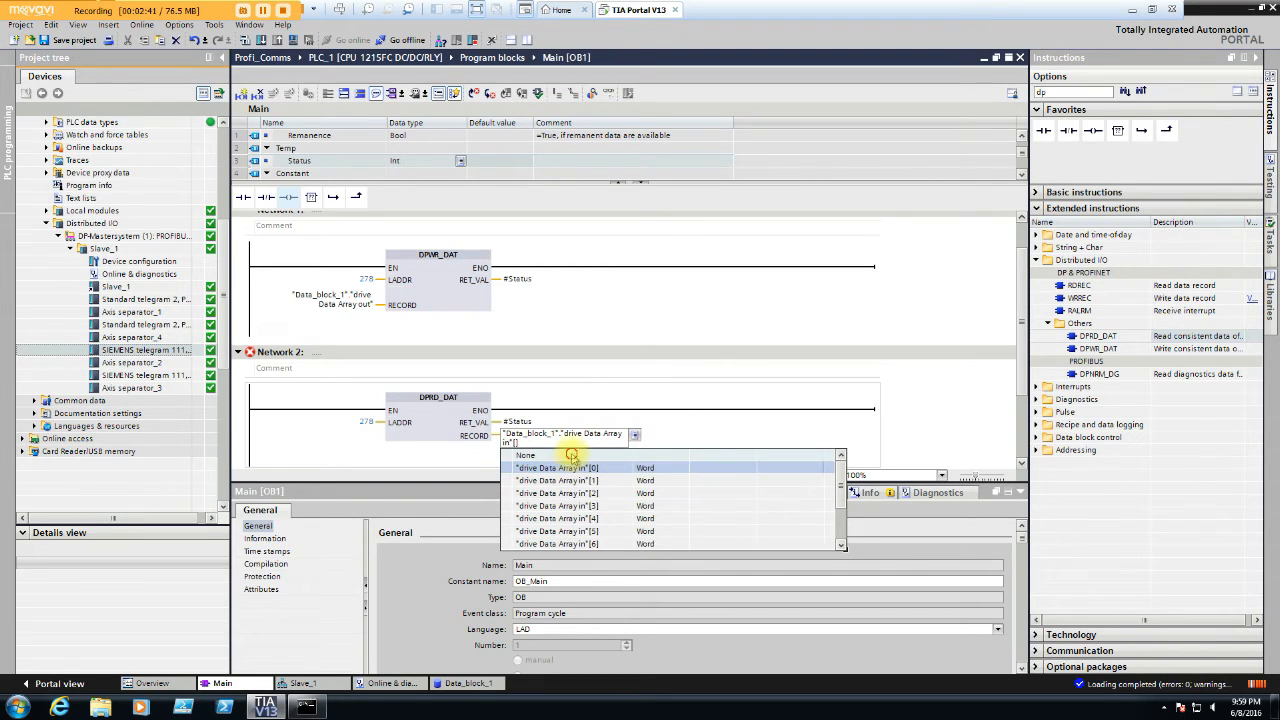
pyautogui.click(572, 468)
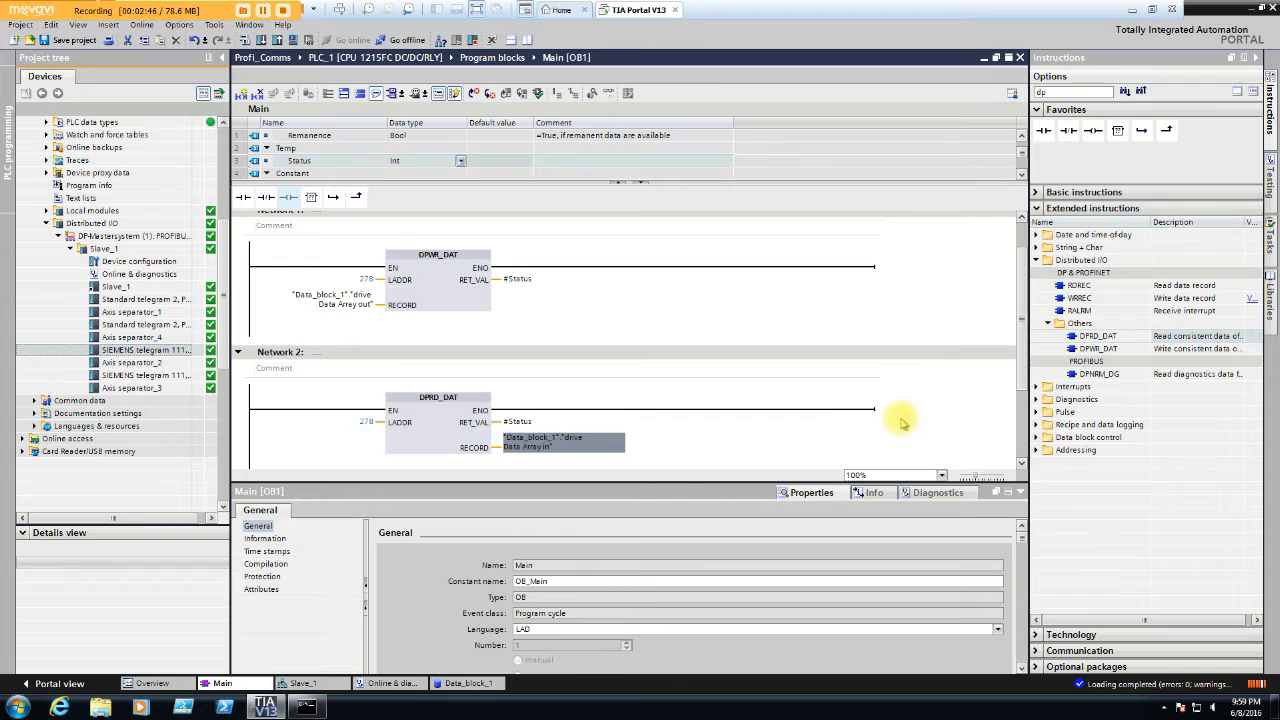
pyautogui.moveTo(684, 444)
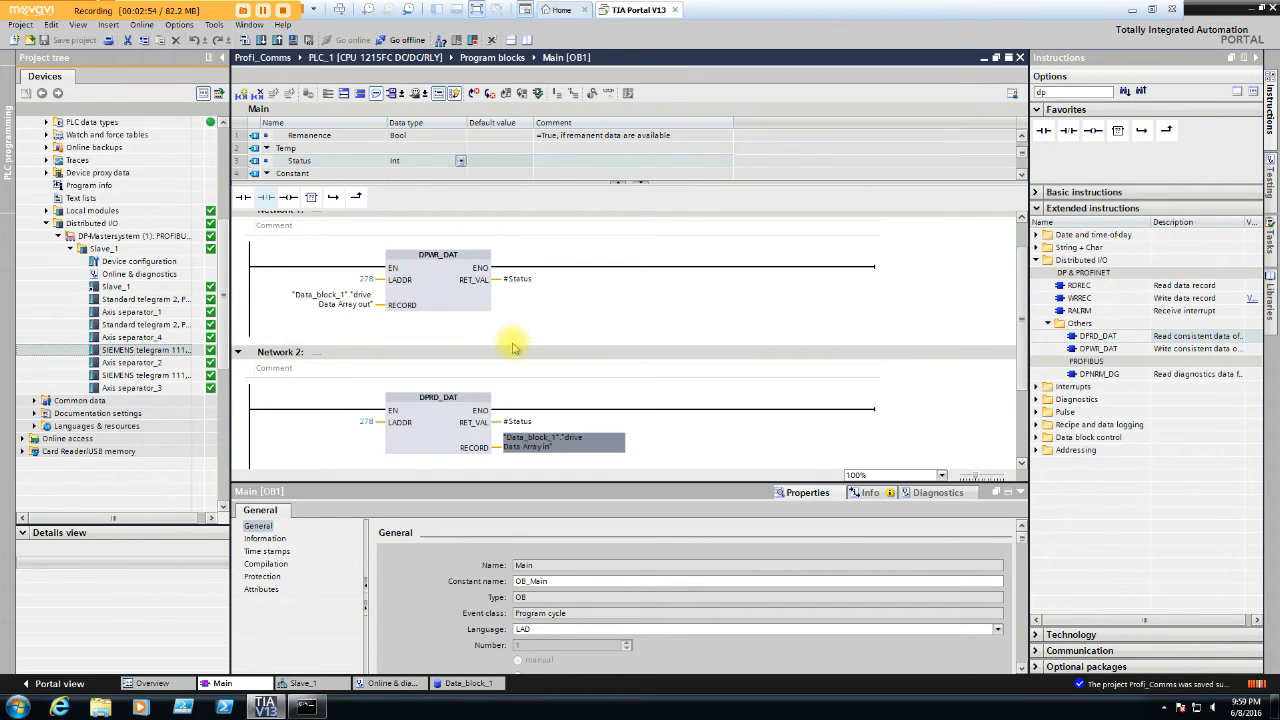
pyautogui.moveTo(552, 184)
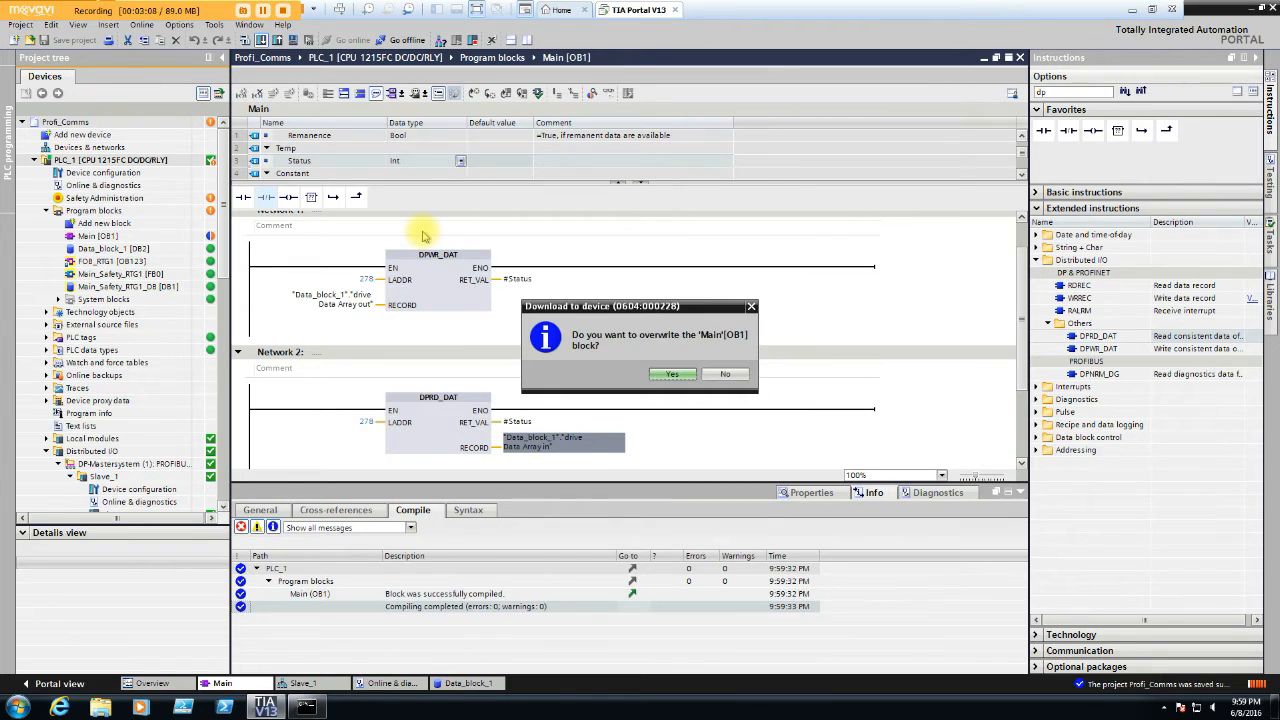
# Confirm overwriting the existing Main [OB1] block on the PLC during download
pyautogui.click(672, 374)
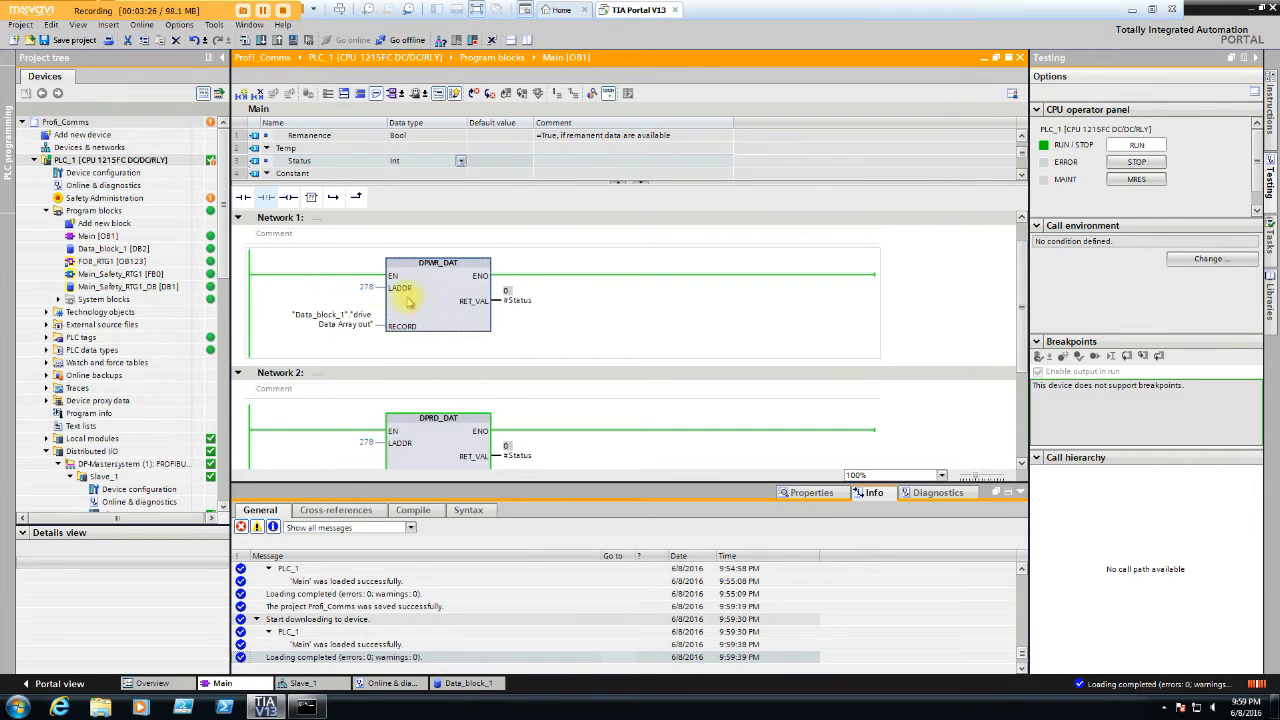
# Set DPWR_DAT's LADDR in Network 1 to 666 and bring up the Main block's context menu
pyautogui.doubleClick(360, 288)
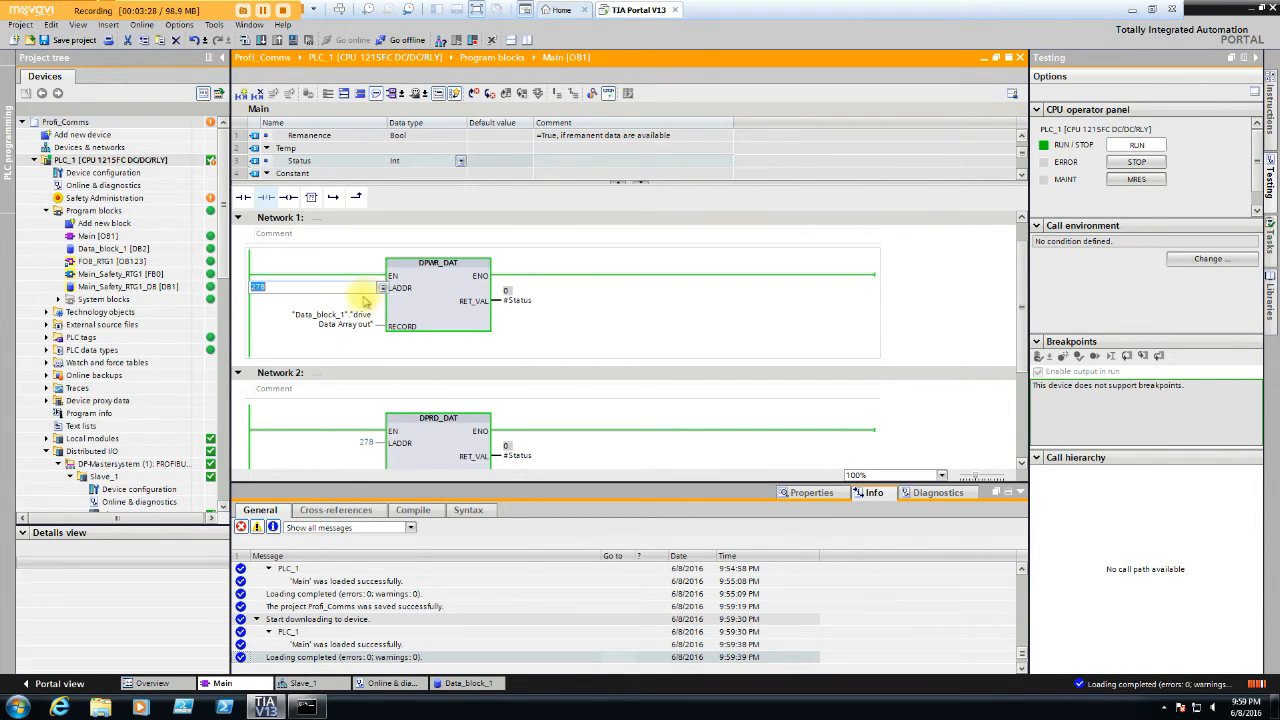
pyautogui.write('666')
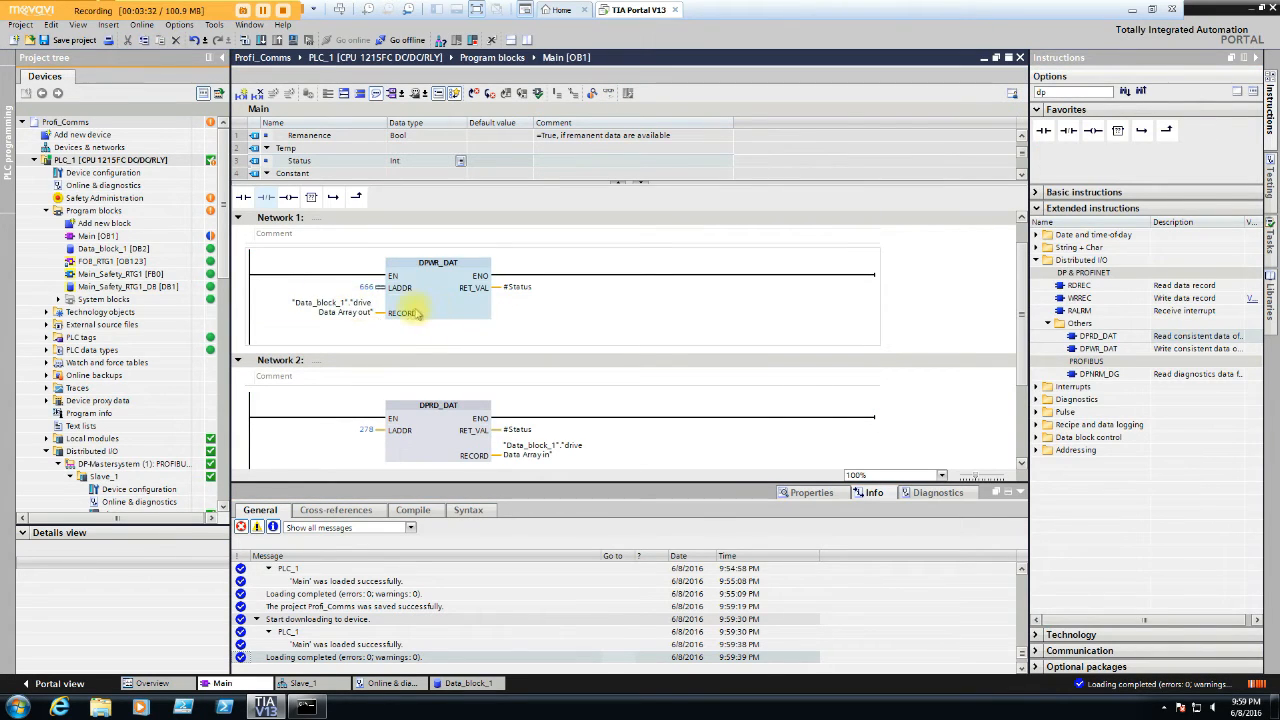
pyautogui.click(90, 236)
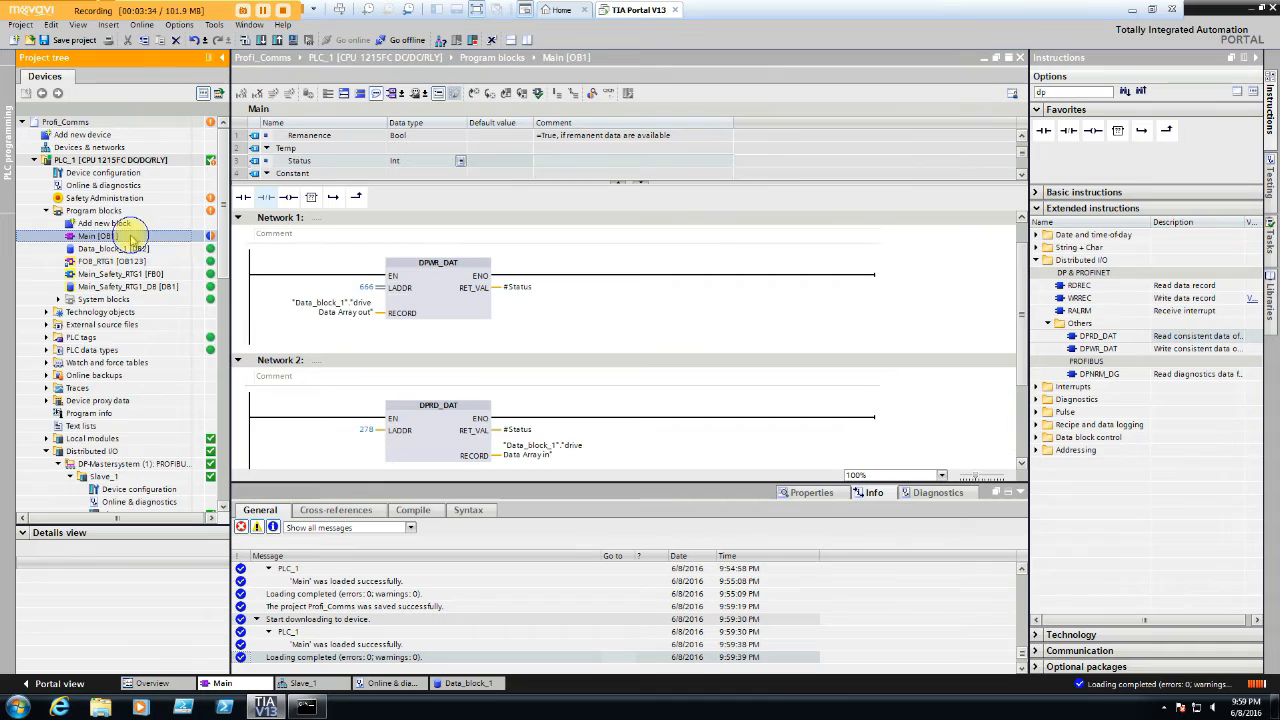
pyautogui.rightClick(96, 236)
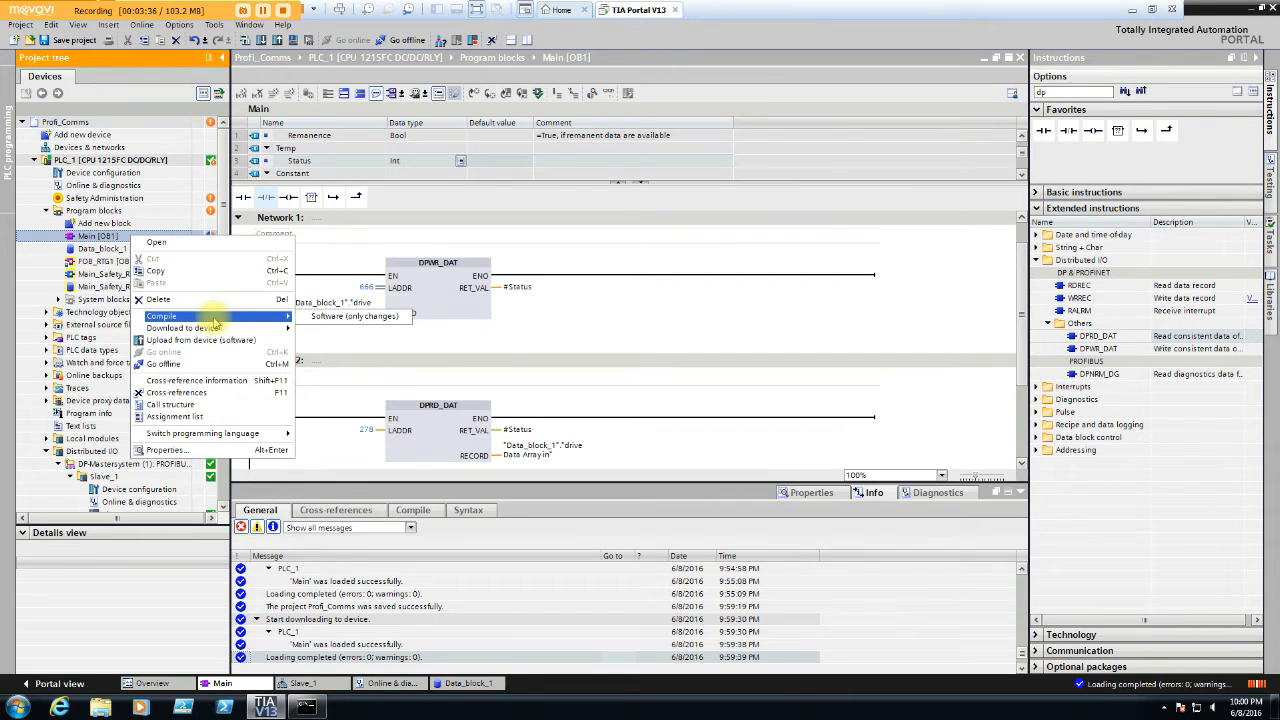
pyautogui.moveTo(184, 328)
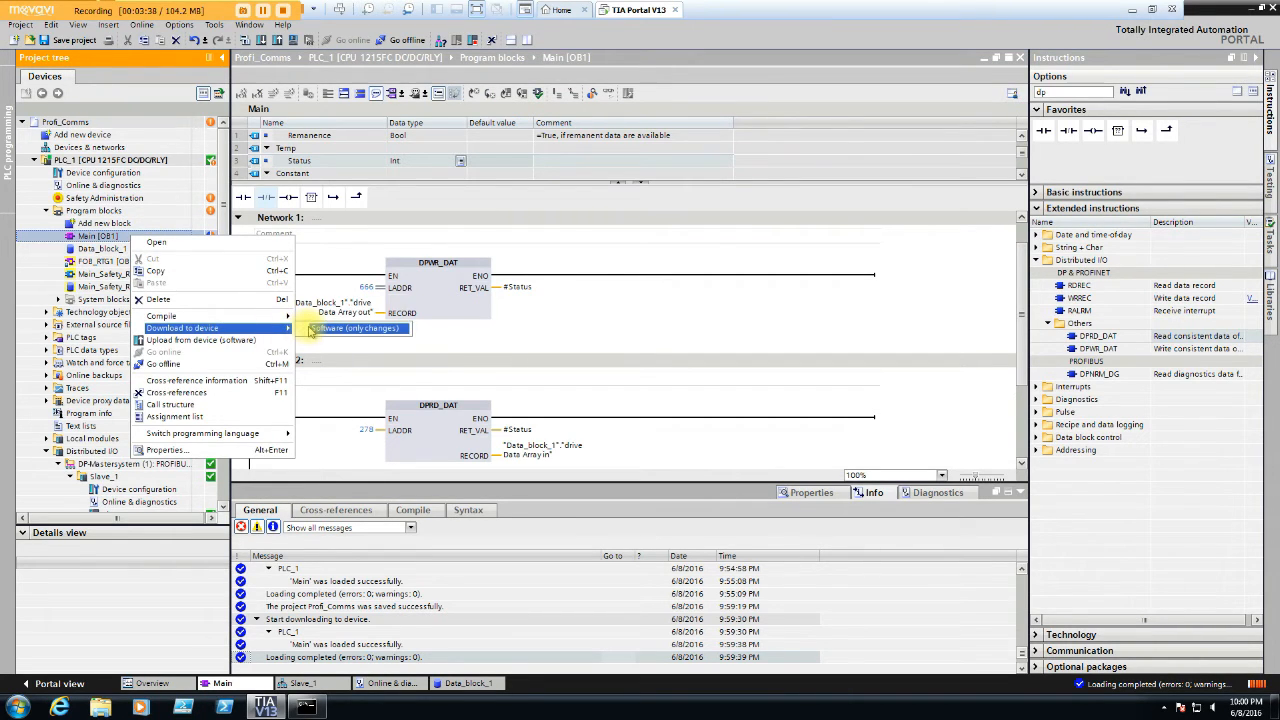
# Download the changed Main block as Software (only changes), load it and finish
pyautogui.click(356, 328)
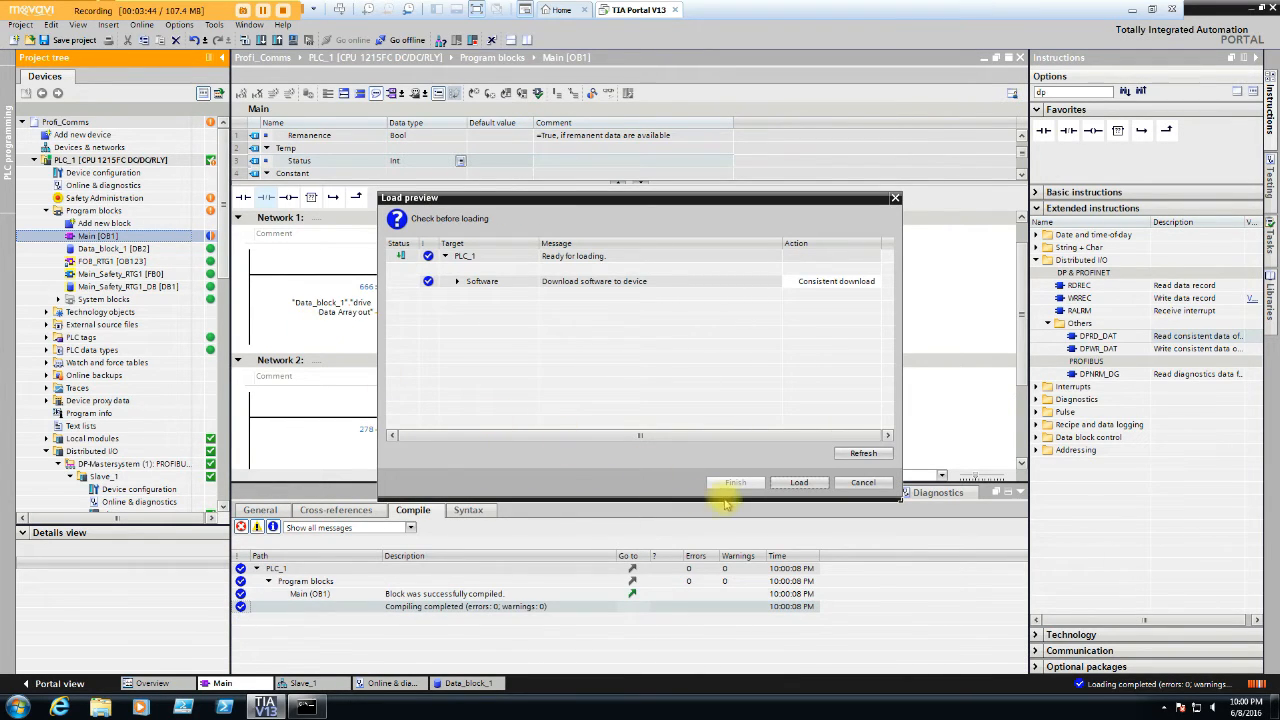
pyautogui.click(798, 482)
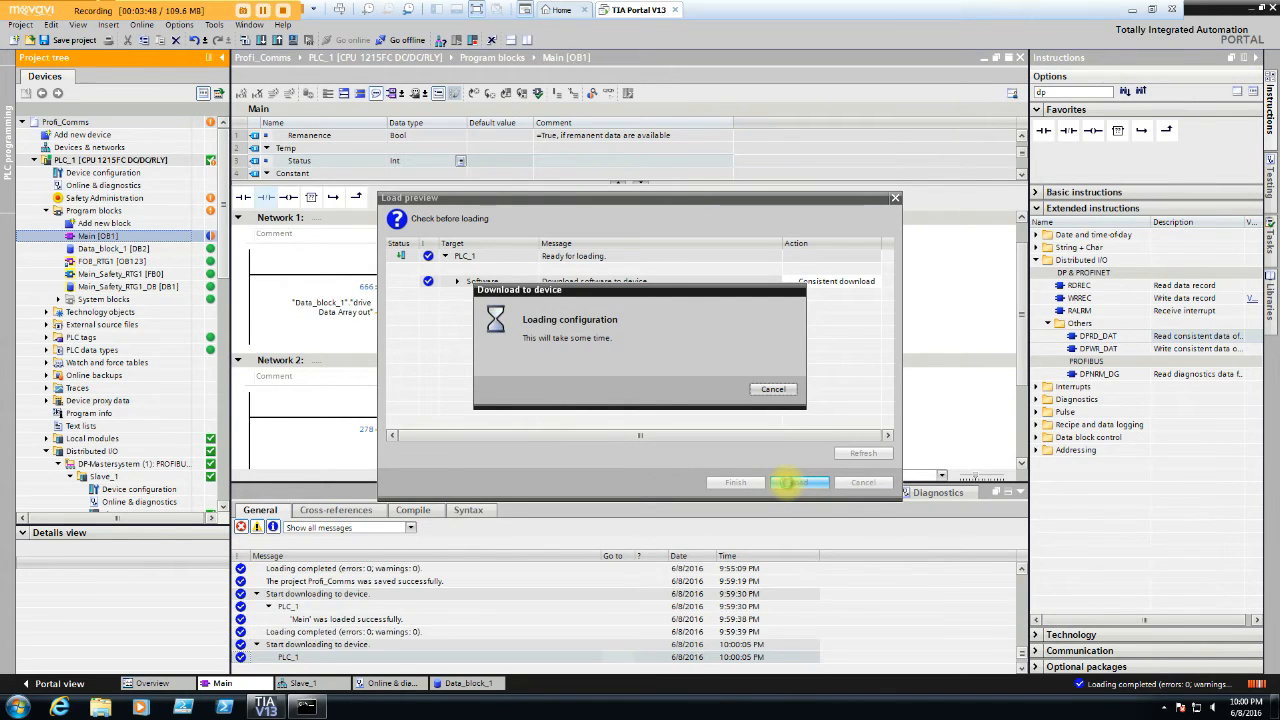
pyautogui.click(800, 482)
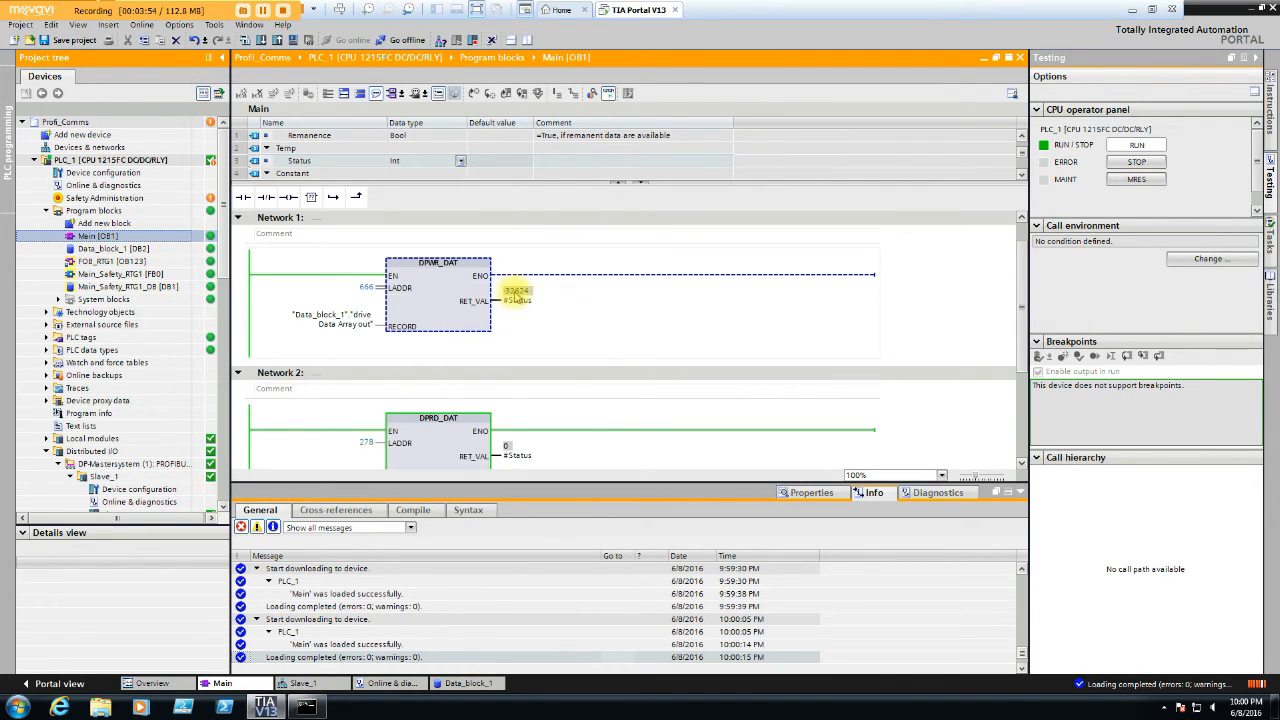
# Switch the monitored RET_VAL value of the write block to hexadecimal display
pyautogui.rightClick(516, 298)
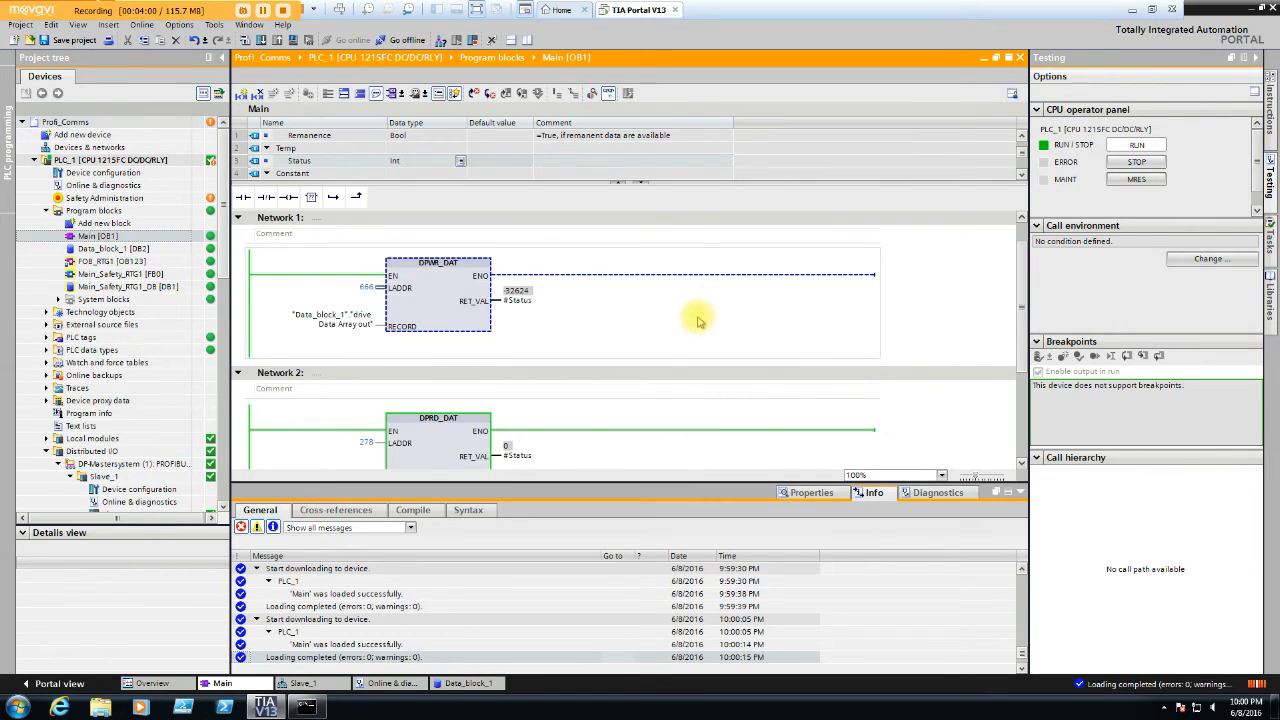
pyautogui.rightClick(516, 300)
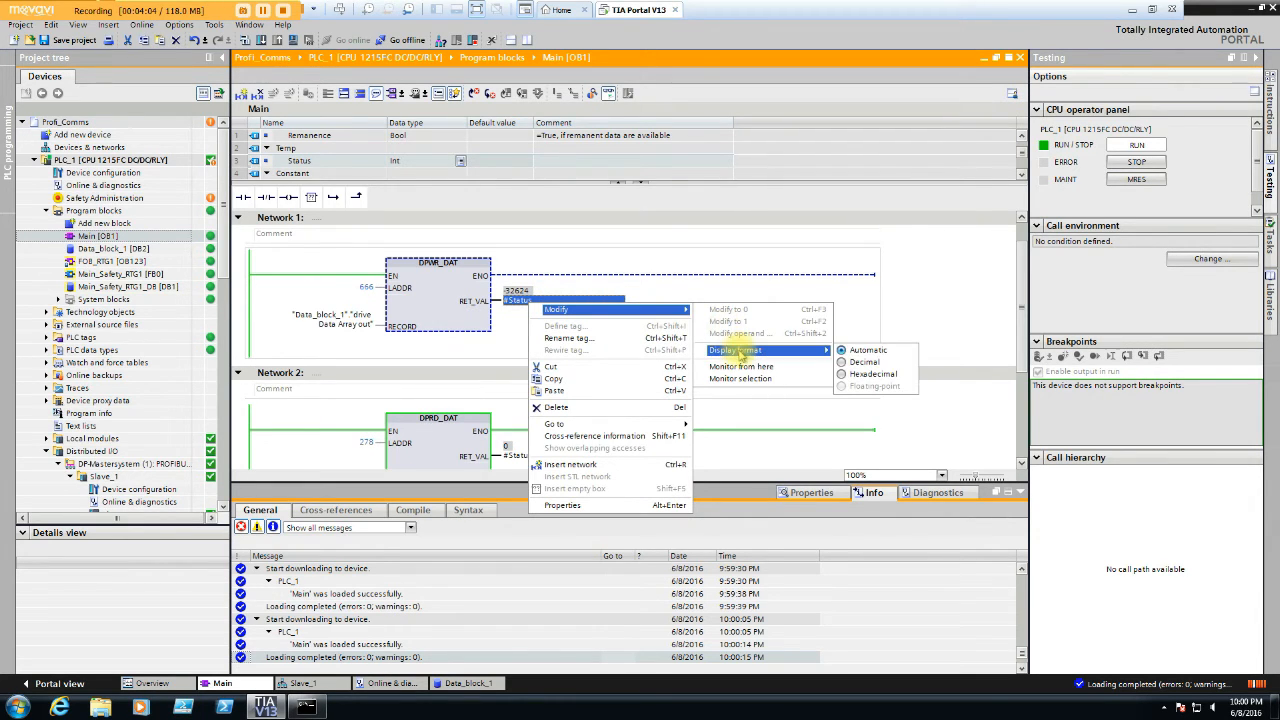
pyautogui.moveTo(872, 374)
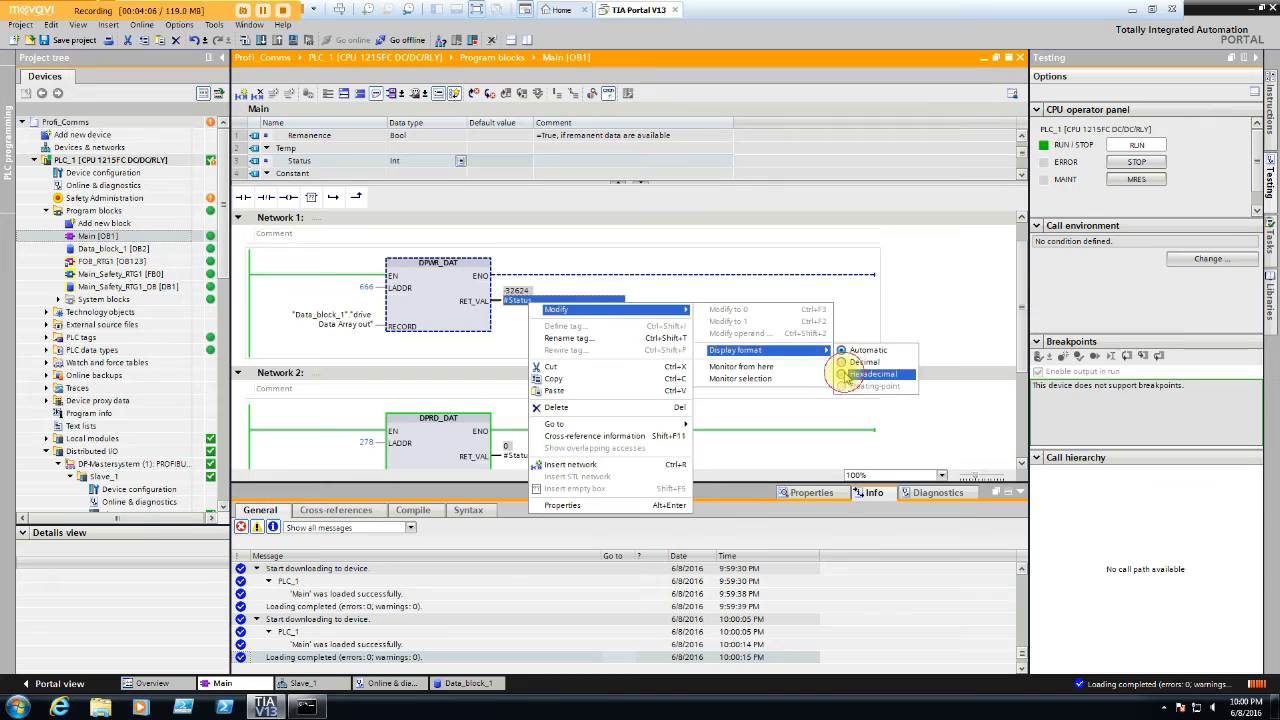
pyautogui.click(864, 374)
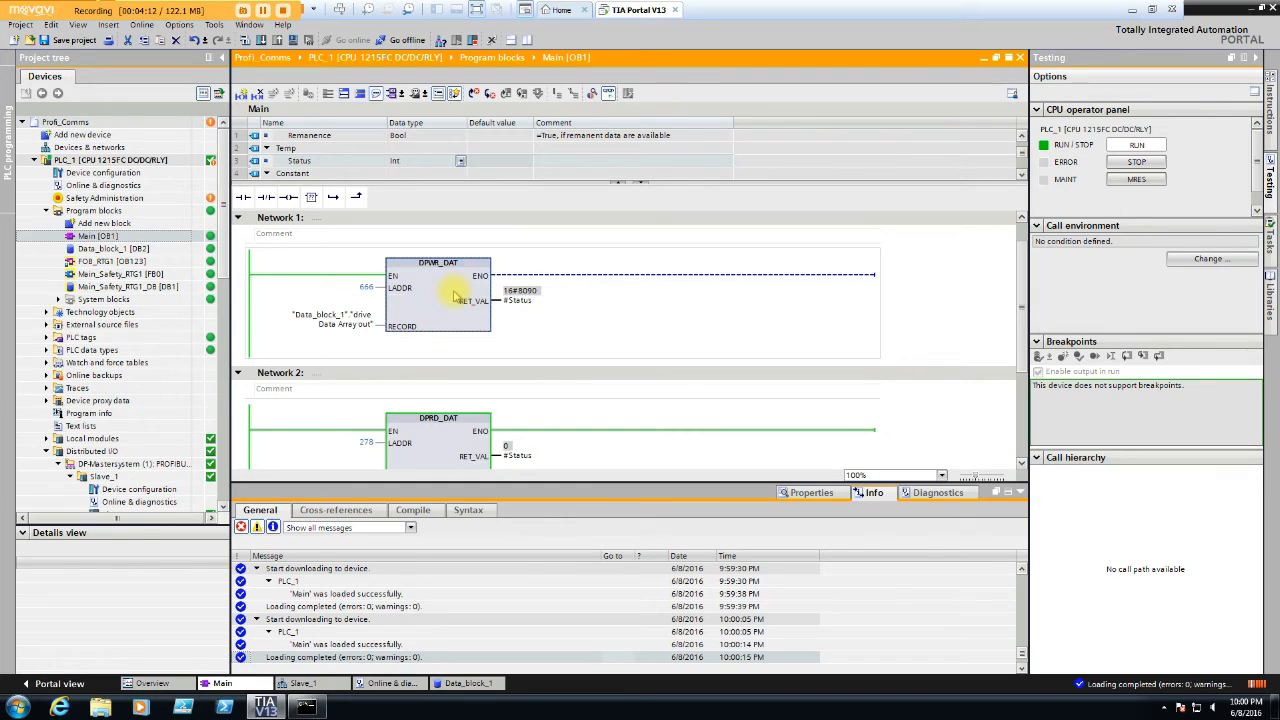
pyautogui.moveTo(452, 296)
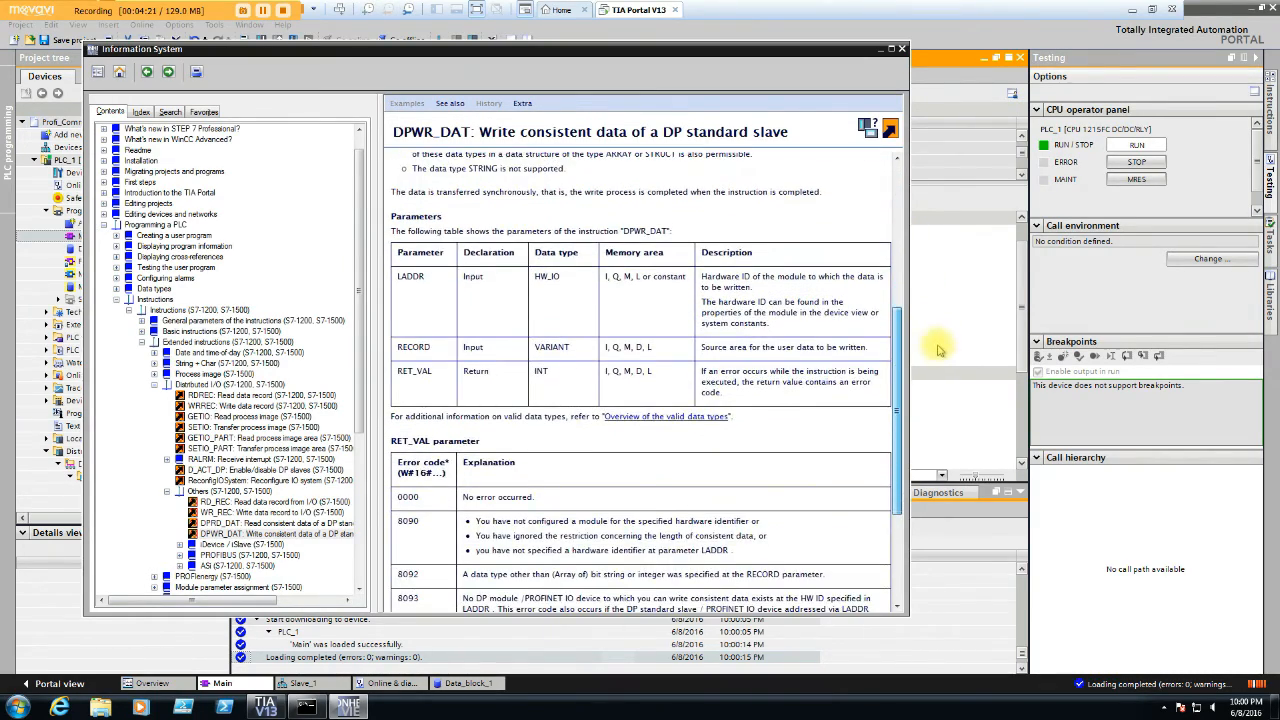
pyautogui.scroll(-3)
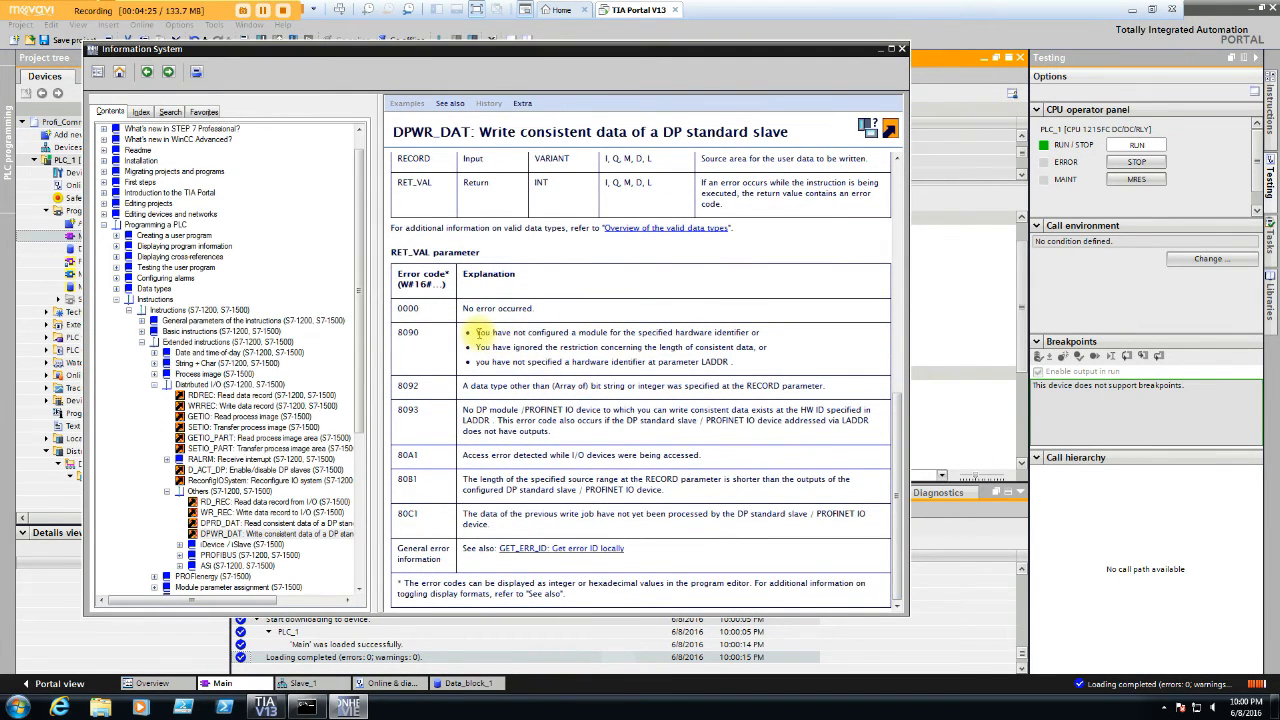
pyautogui.moveTo(542, 362)
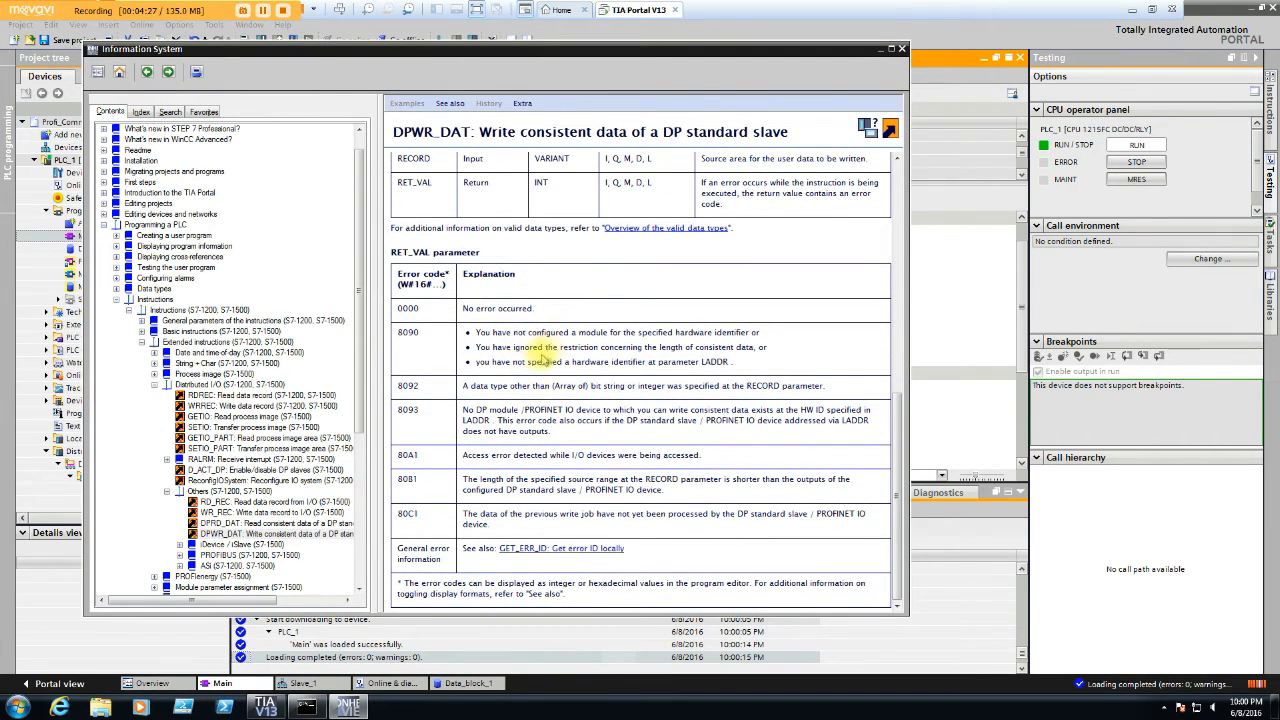
pyautogui.moveTo(630, 362)
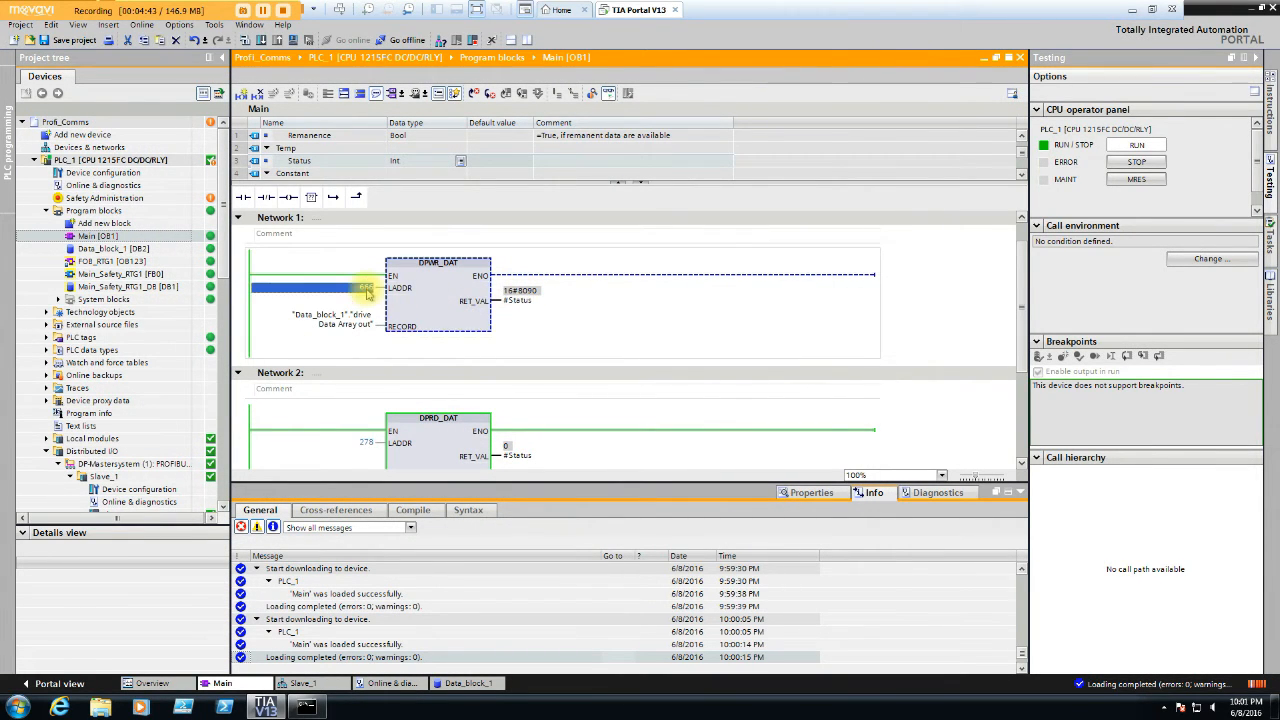
# Restore DPWR_DAT's LADDR to 278 and bring up the Main block's actions
pyautogui.click(310, 288)
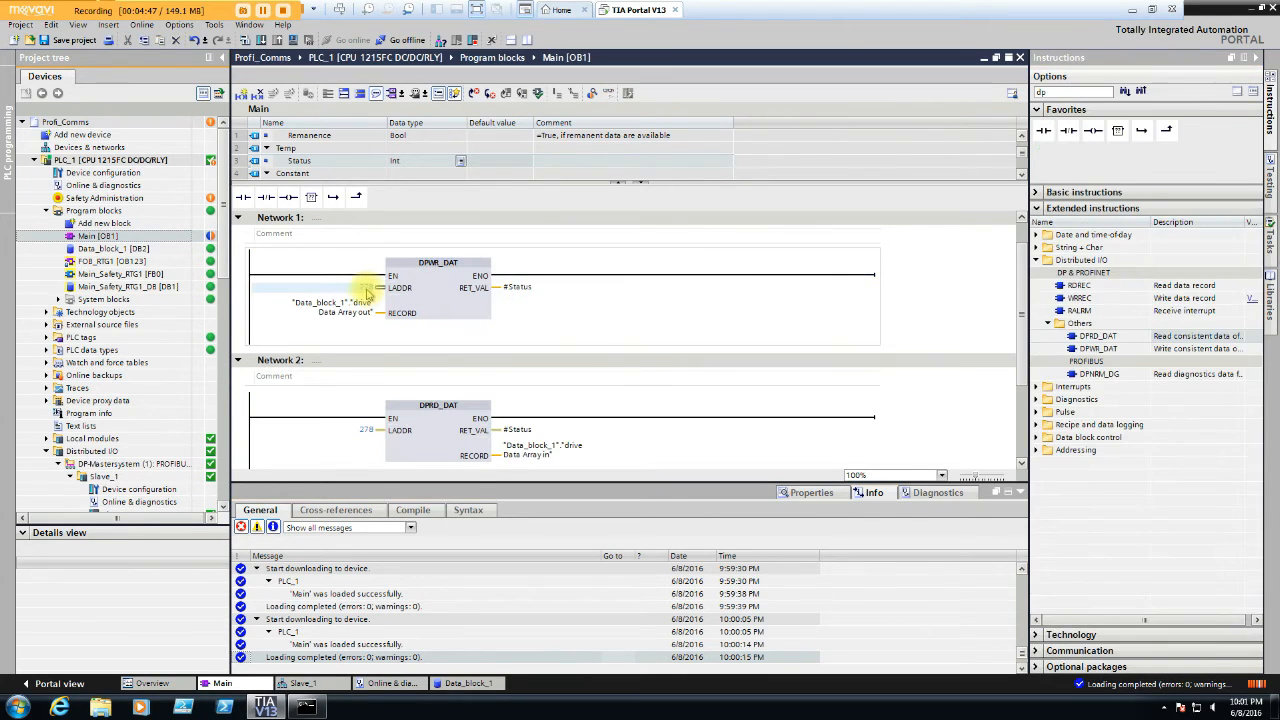
pyautogui.moveTo(428, 300)
pyautogui.write('278')
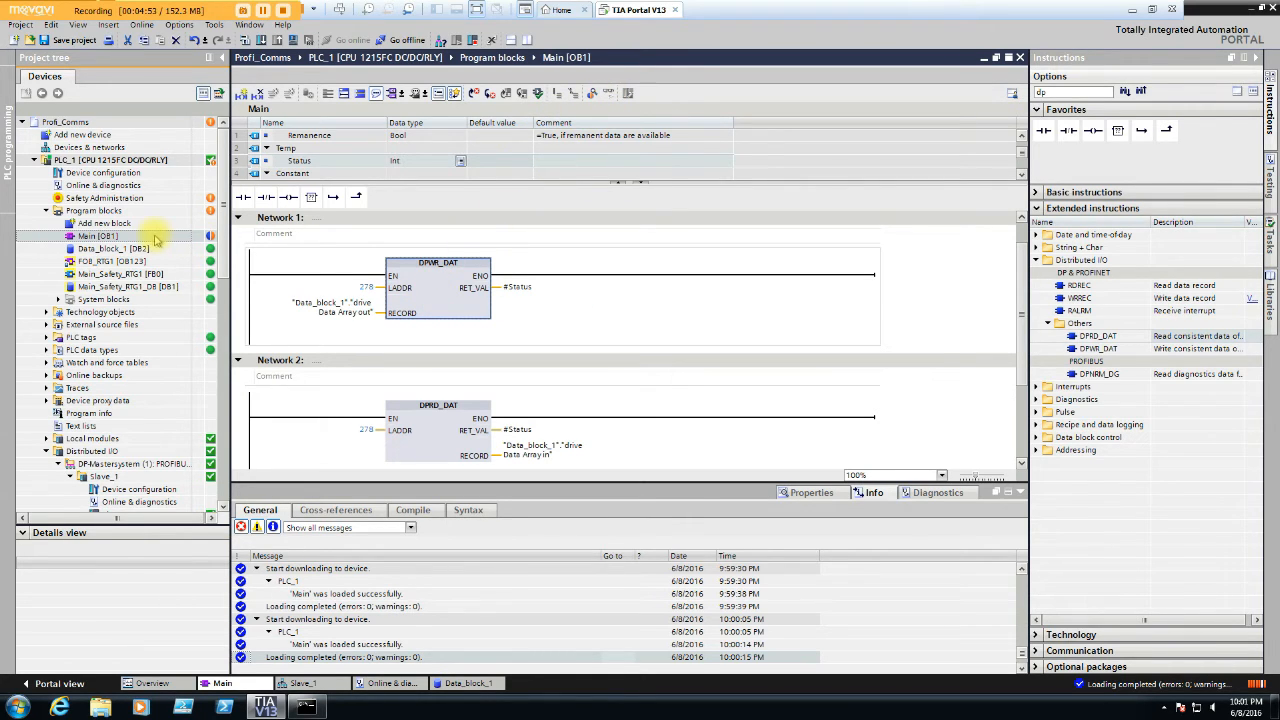
pyautogui.rightClick(96, 236)
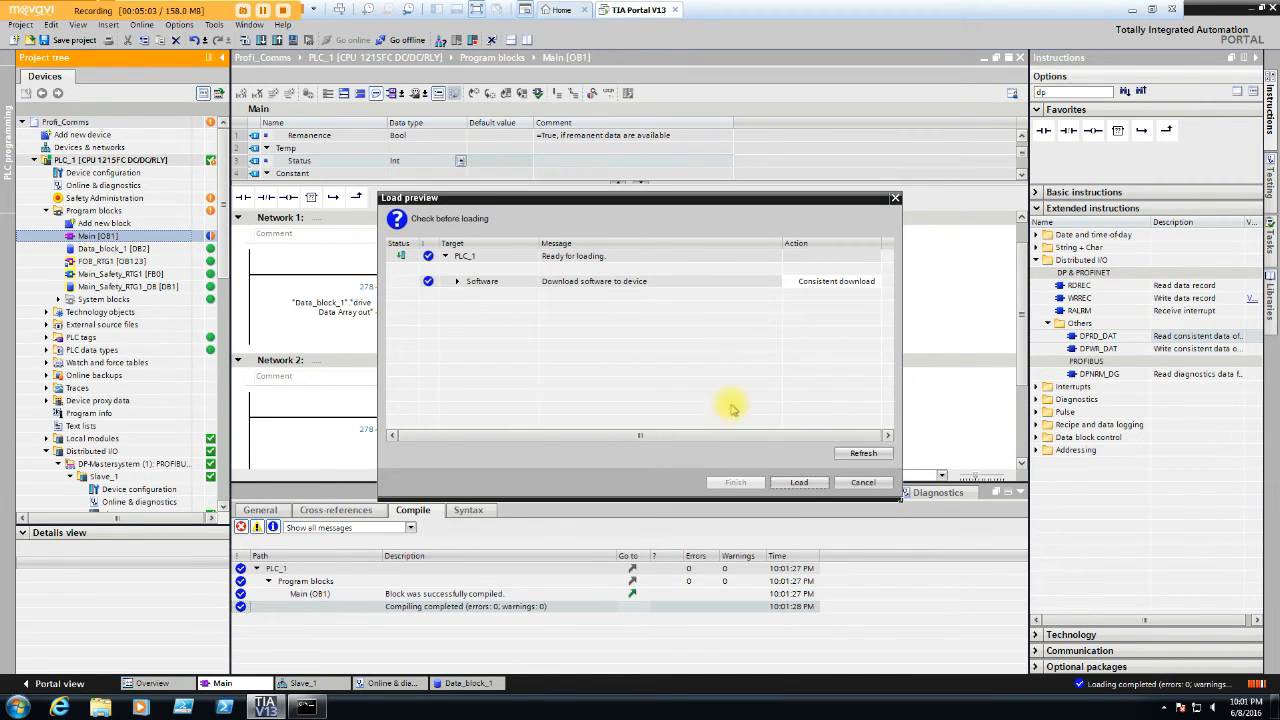
# Load the corrected Main block to the PLC, finish the download, and switch to Data_block_1
pyautogui.click(800, 482)
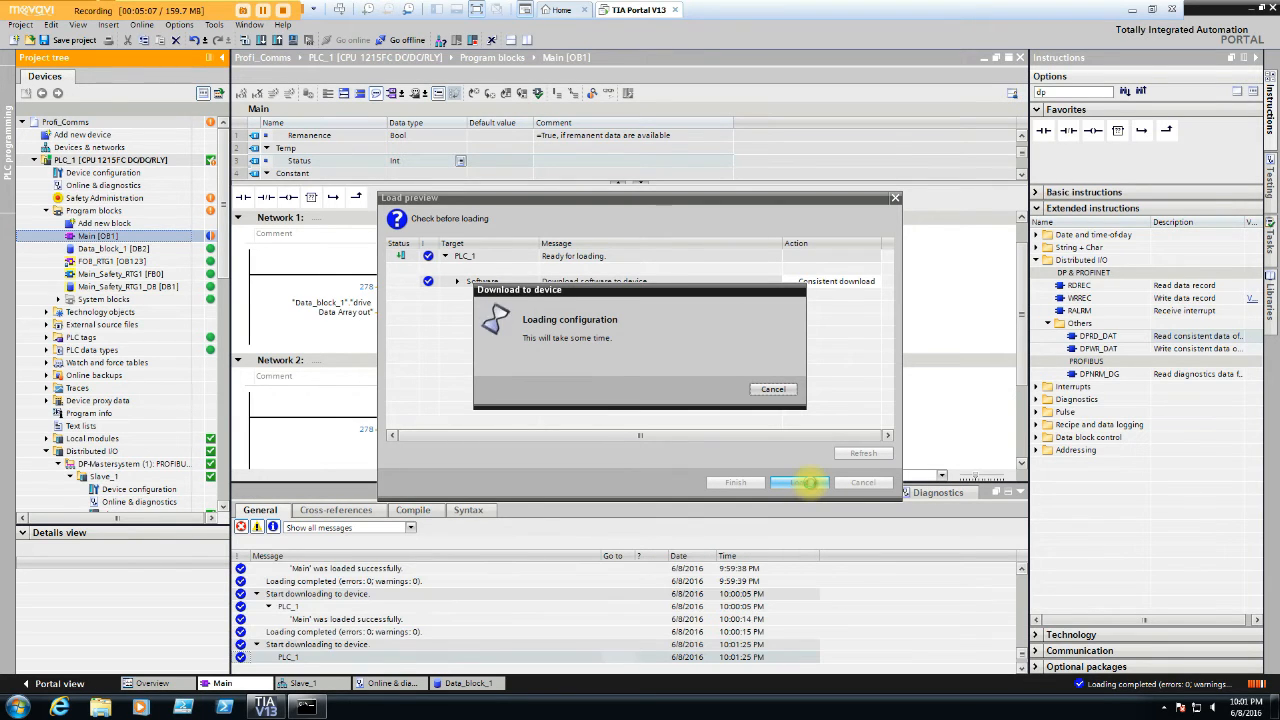
pyautogui.click(798, 482)
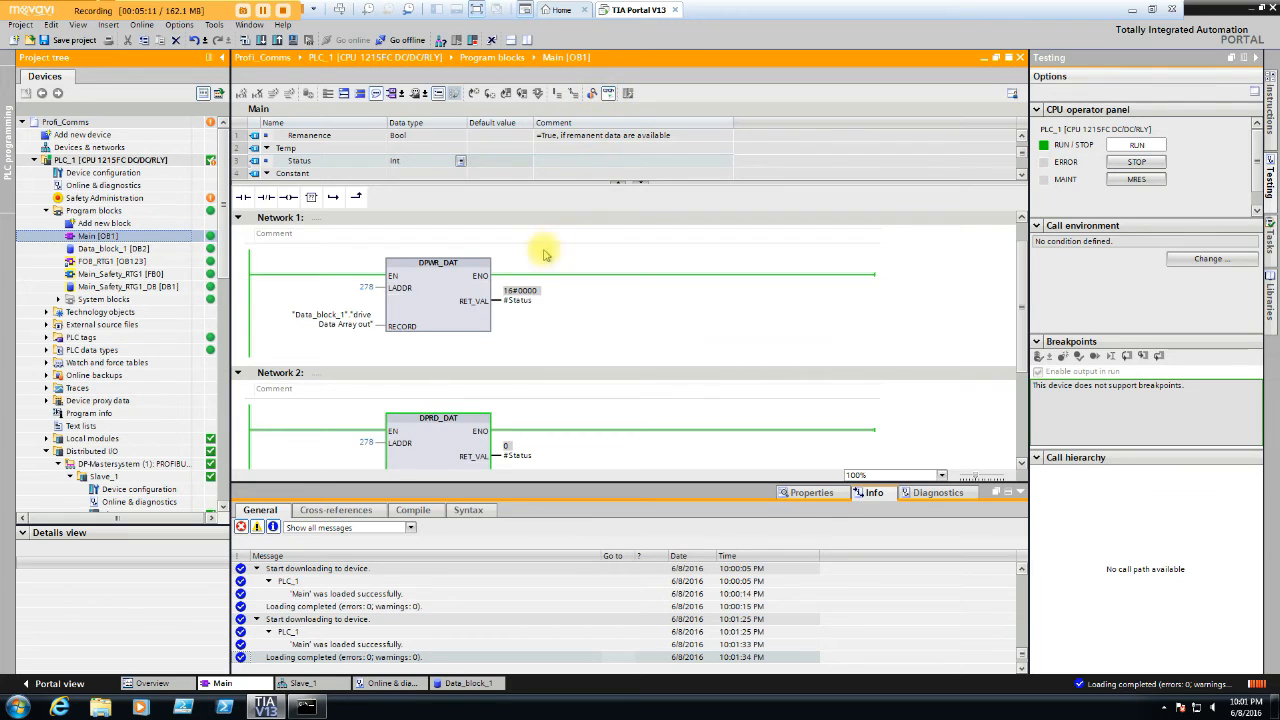
pyautogui.moveTo(628, 302)
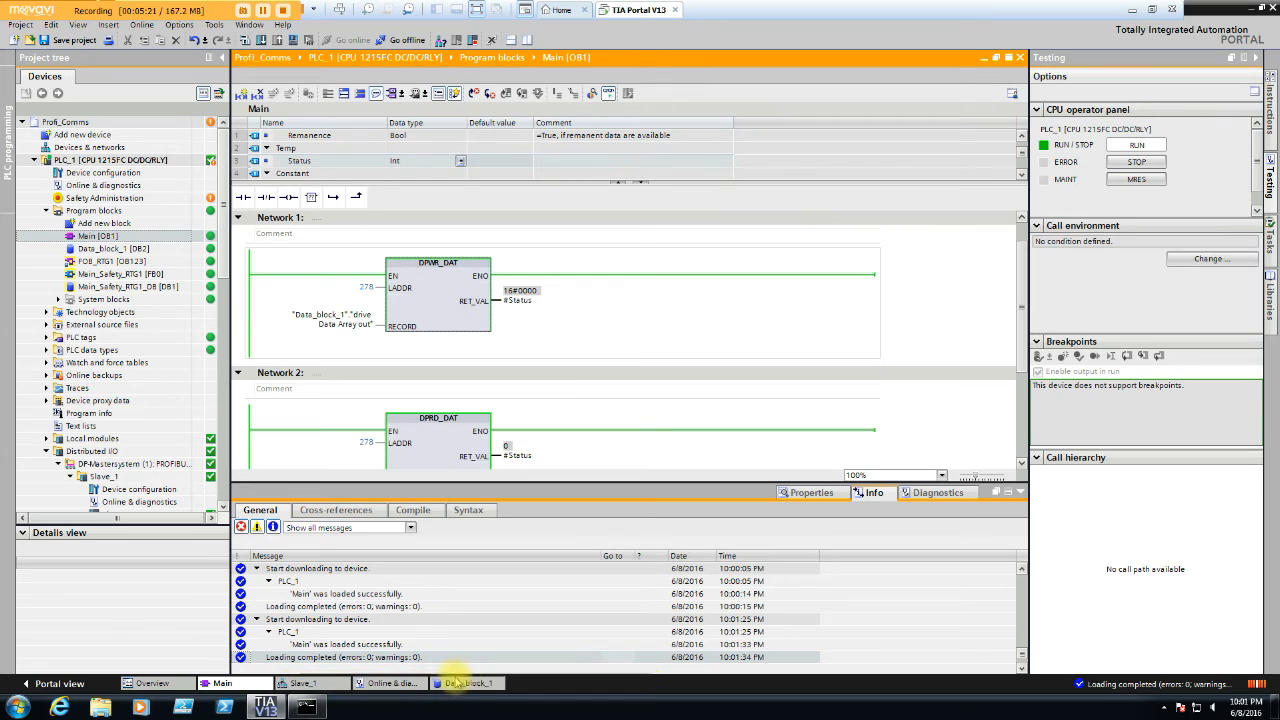
pyautogui.click(462, 682)
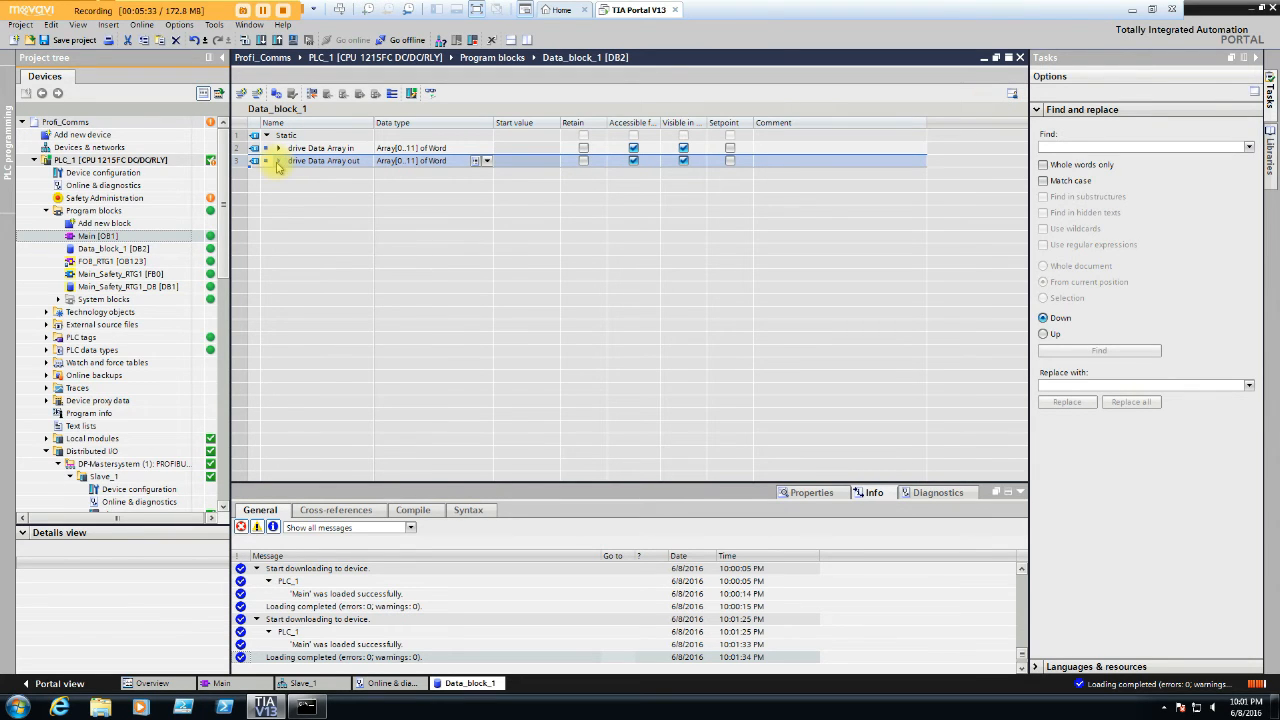
# Inspect the Drive Data Array In/Out rows before returning to Main [OB1]
pyautogui.click(280, 148)
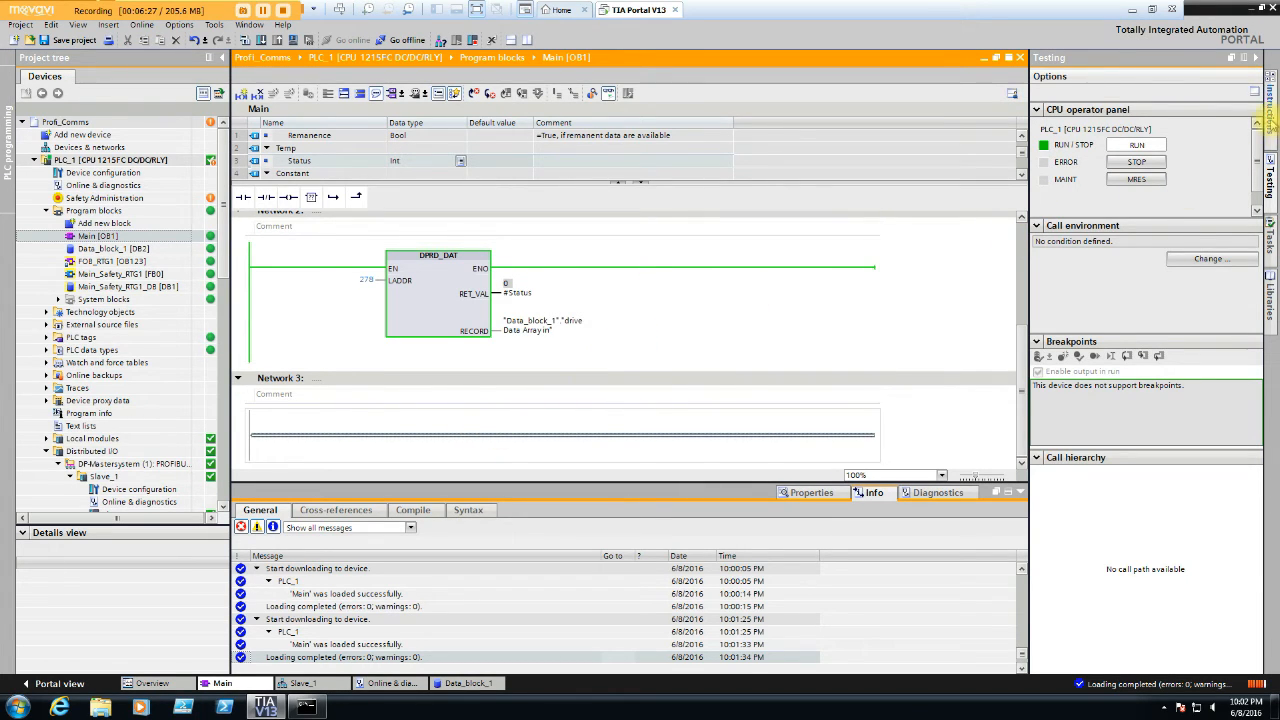
# Stop monitoring and build Network 3: contact %M100.0 driving coil "Data_block_1".Drive Data Array Out[0].%X10
pyautogui.click(1270, 98)
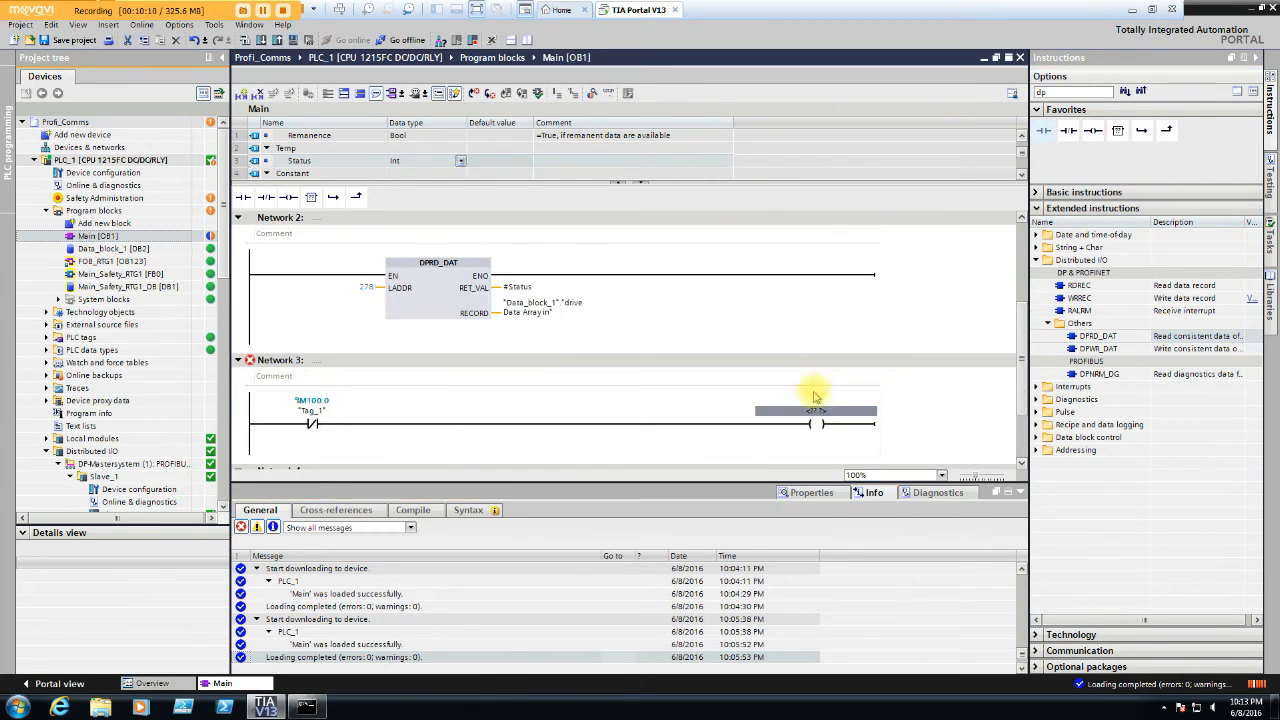
pyautogui.moveTo(530, 352)
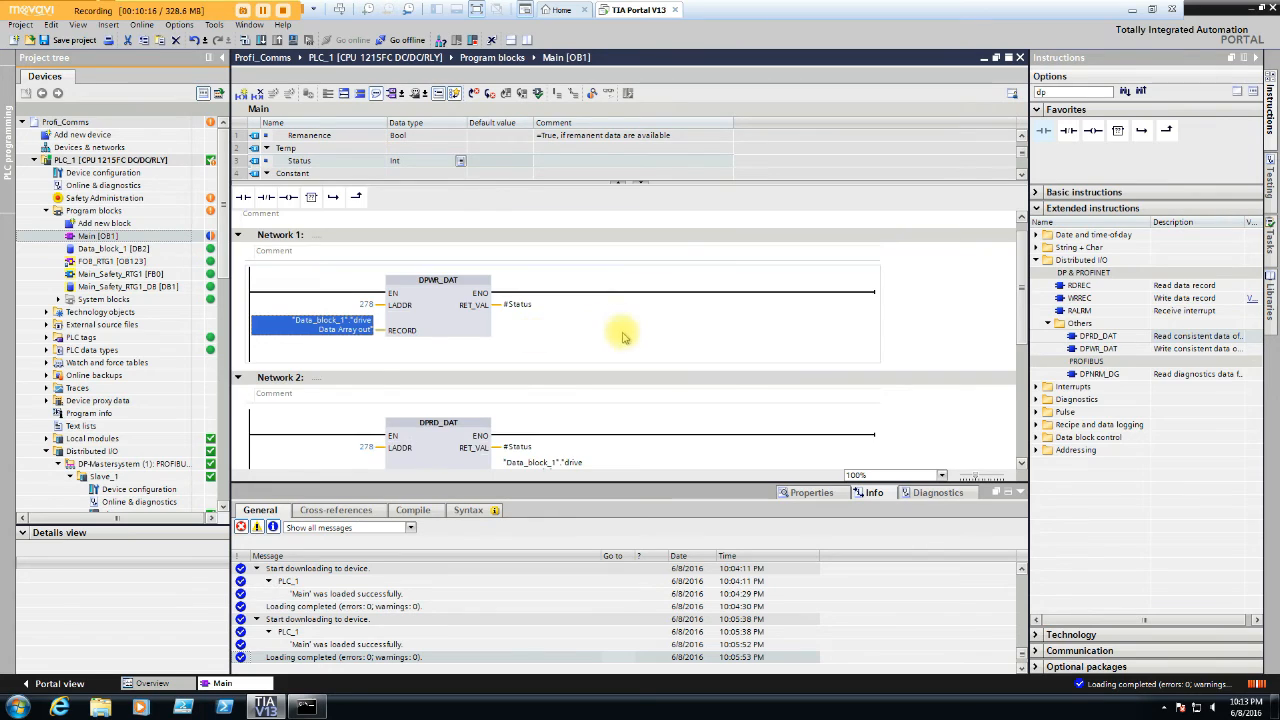
pyautogui.scroll(-3)
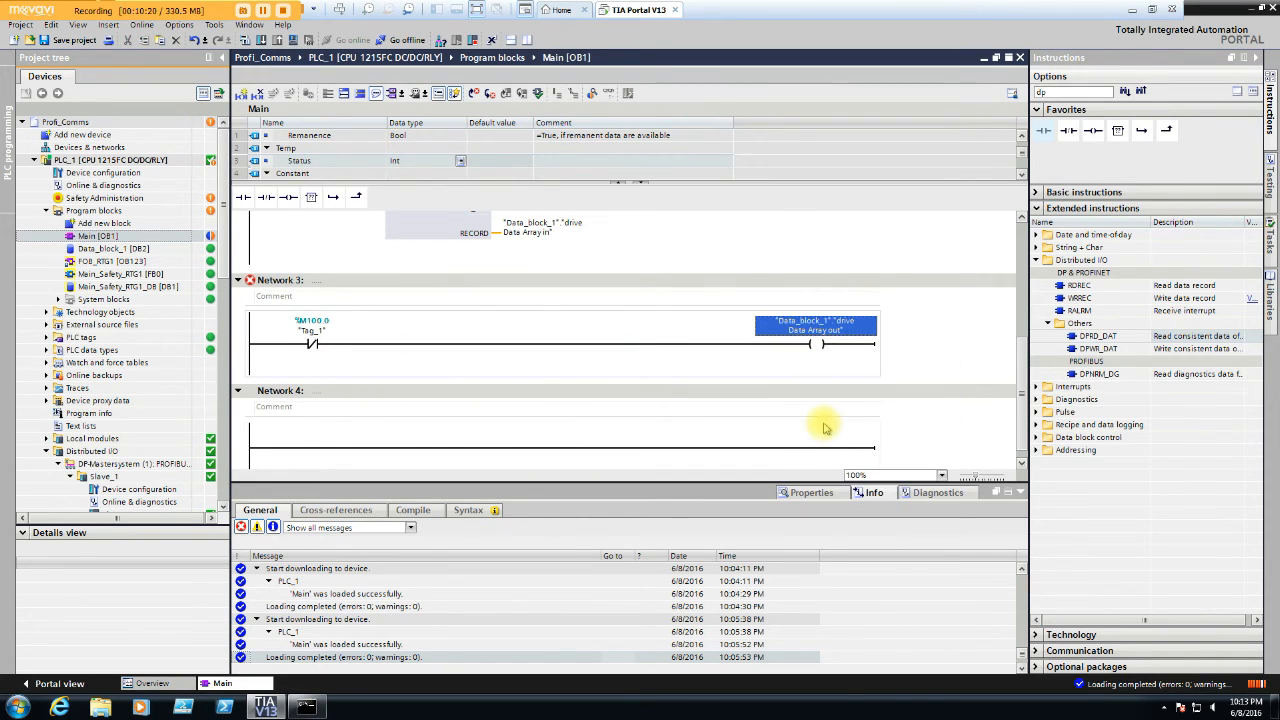
pyautogui.click(816, 324)
pyautogui.write('[0].%X9')
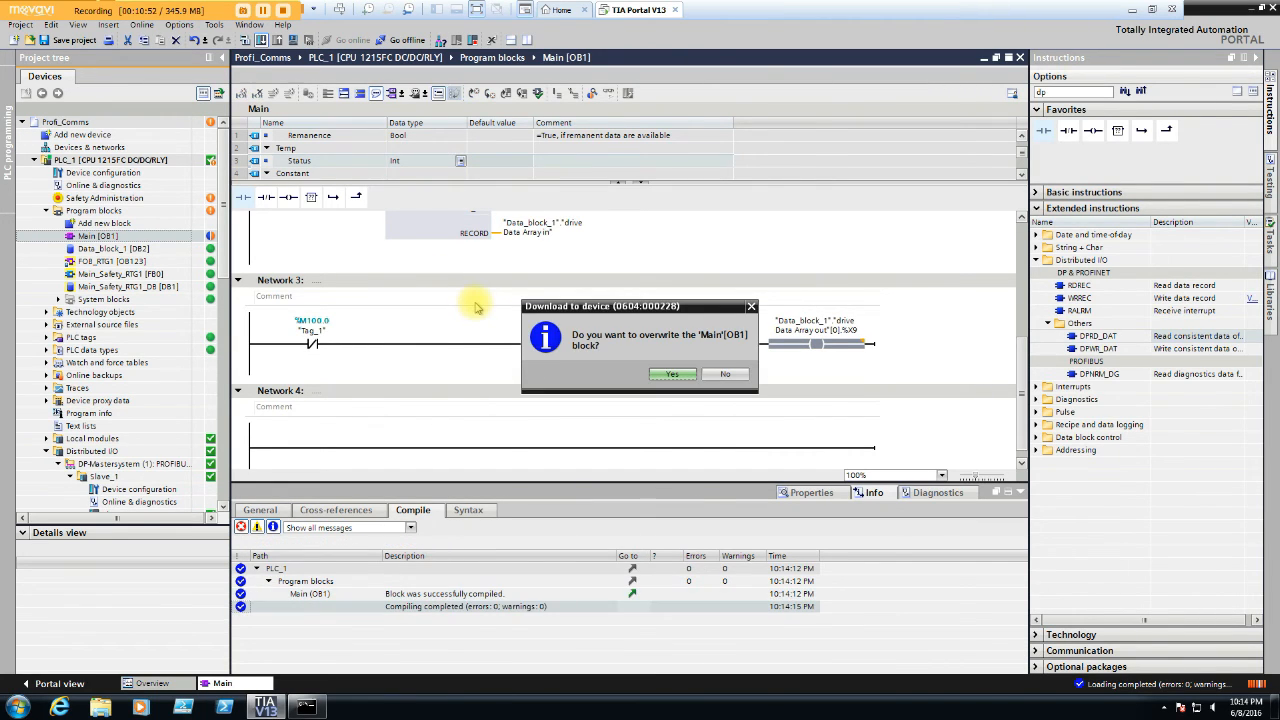
# Confirm overwriting Main [OB1] on the PLC so the download proceeds
pyautogui.click(672, 374)
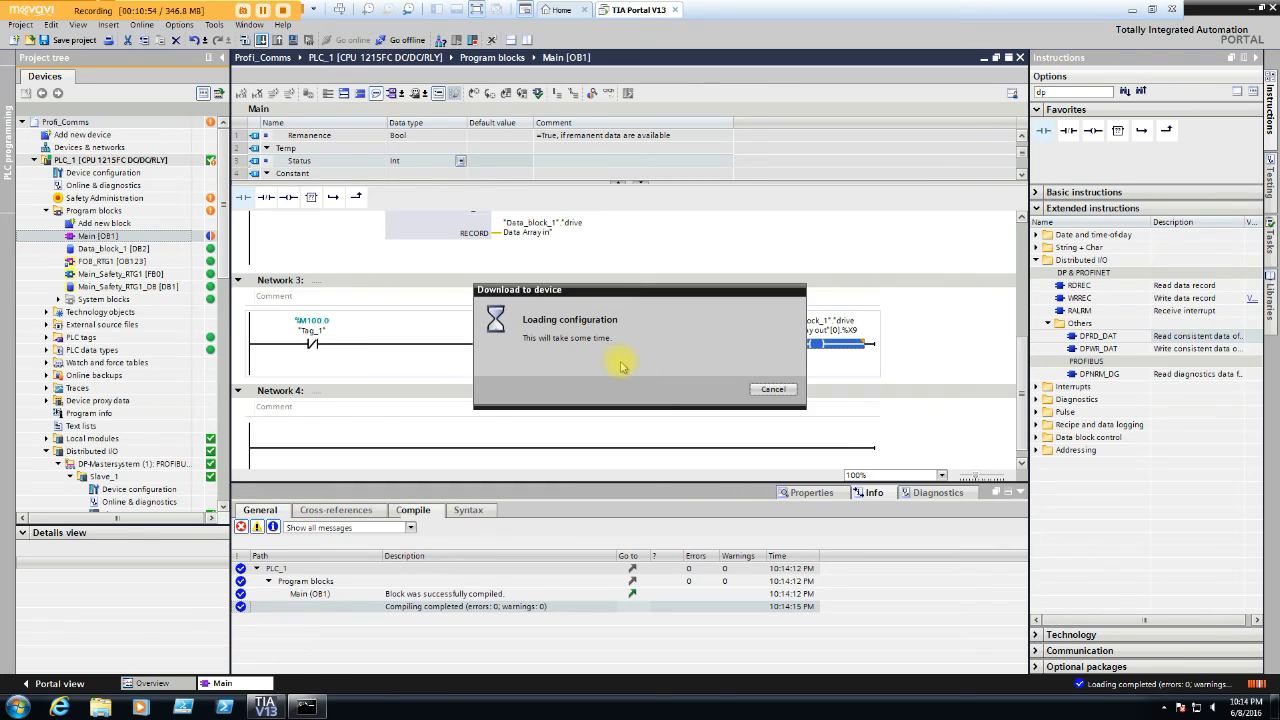
pyautogui.moveTo(636, 336)
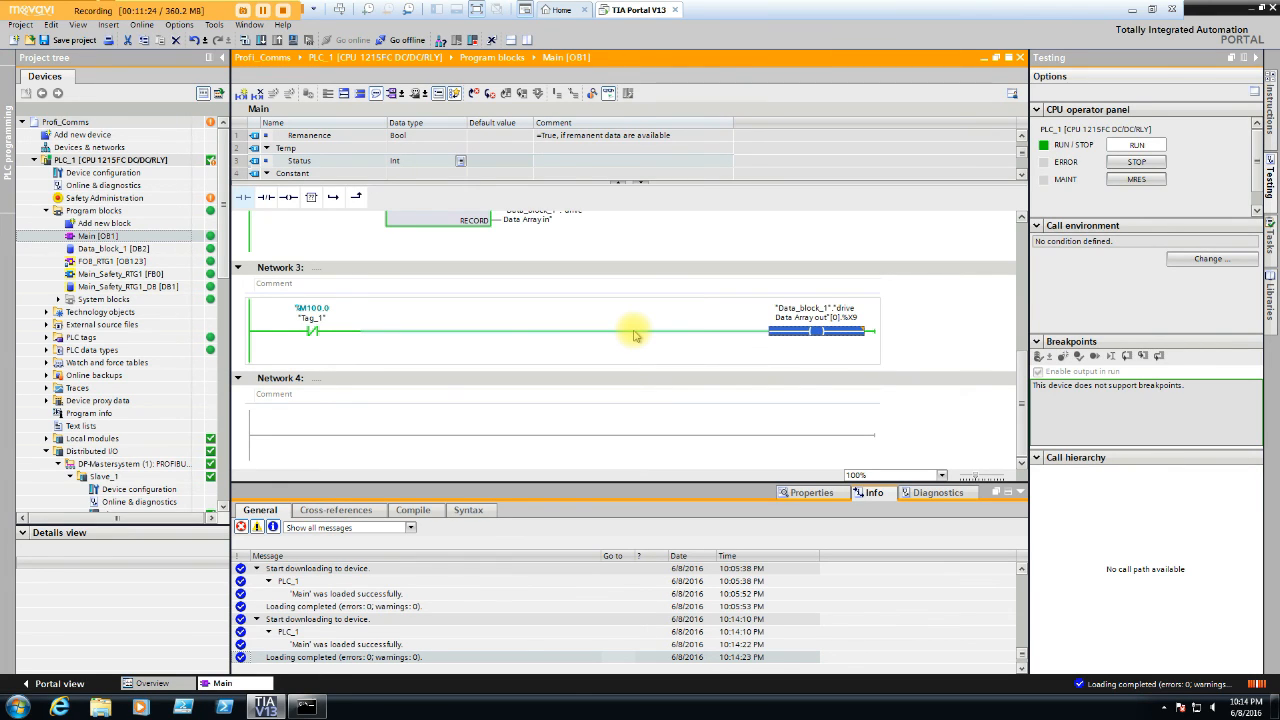
pyautogui.moveTo(648, 380)
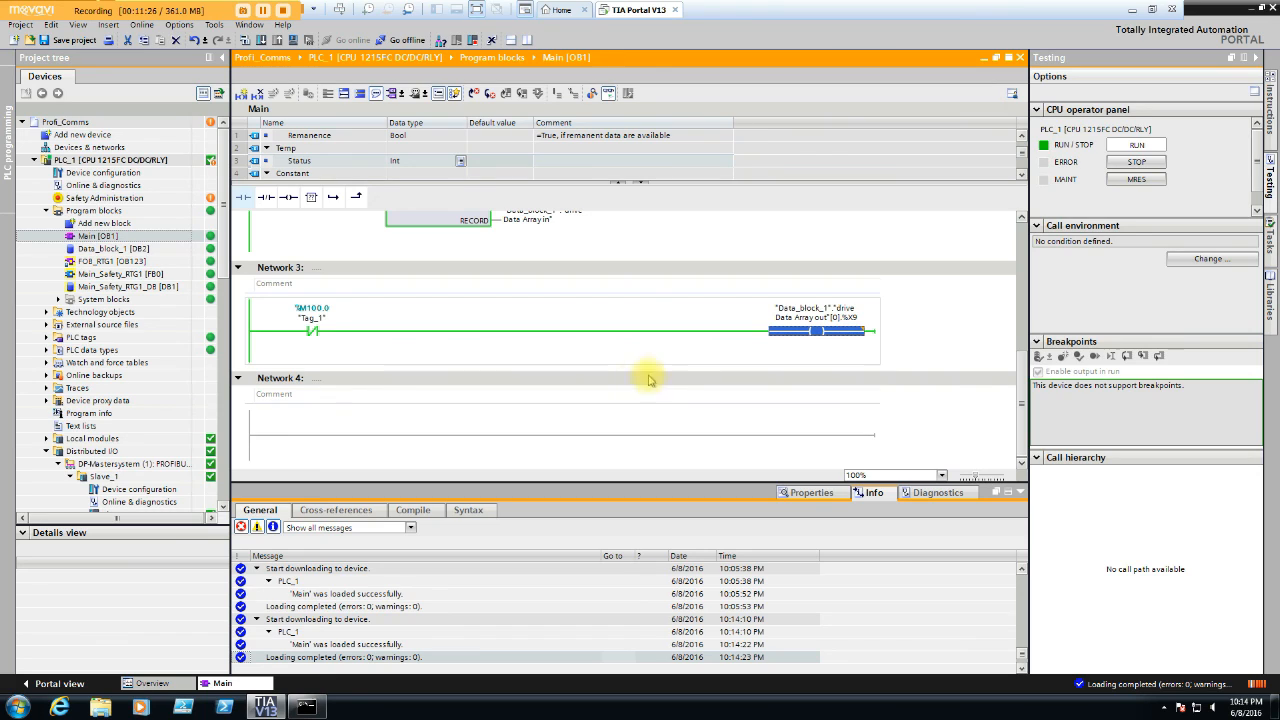
pyautogui.moveTo(670, 364)
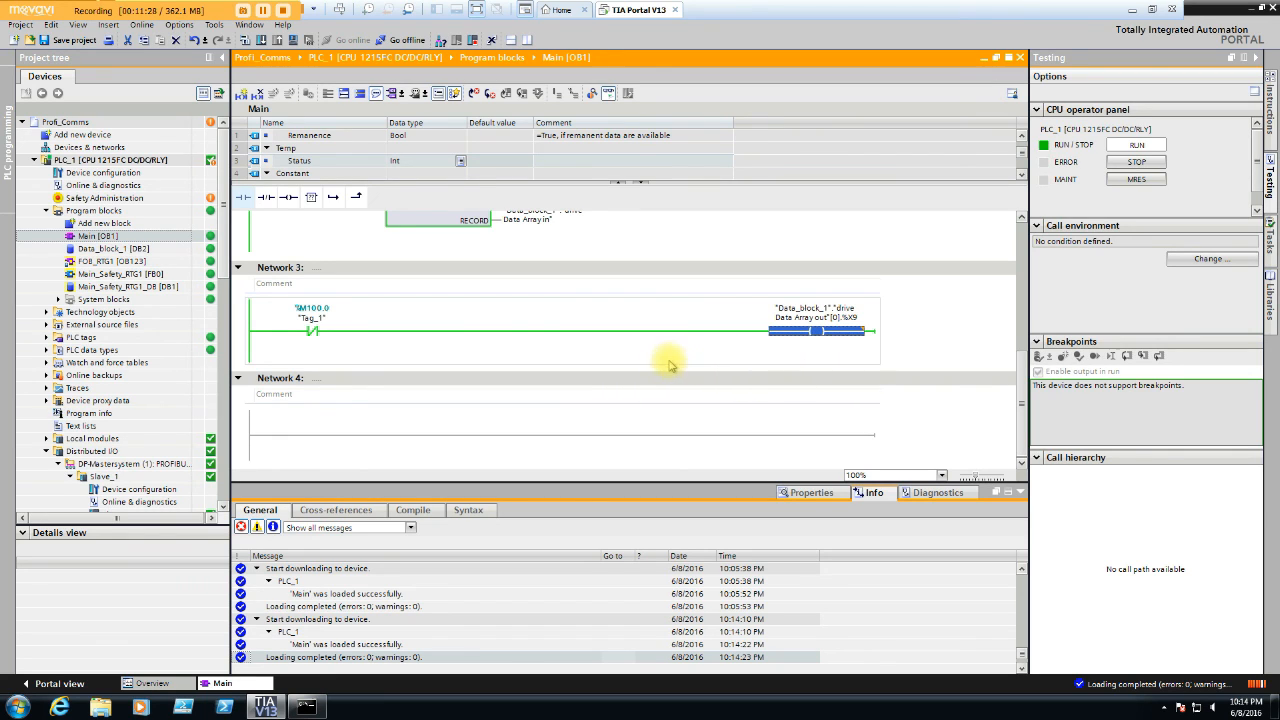
pyautogui.moveTo(626, 328)
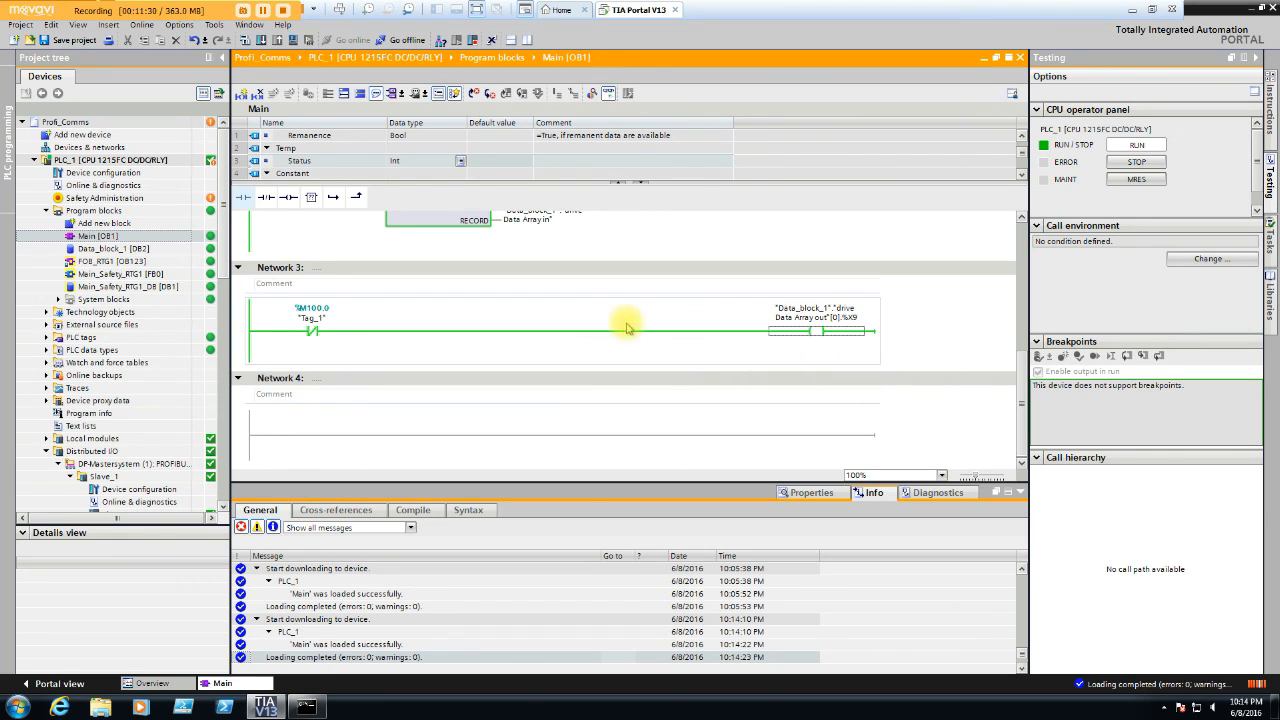
pyautogui.moveTo(606, 392)
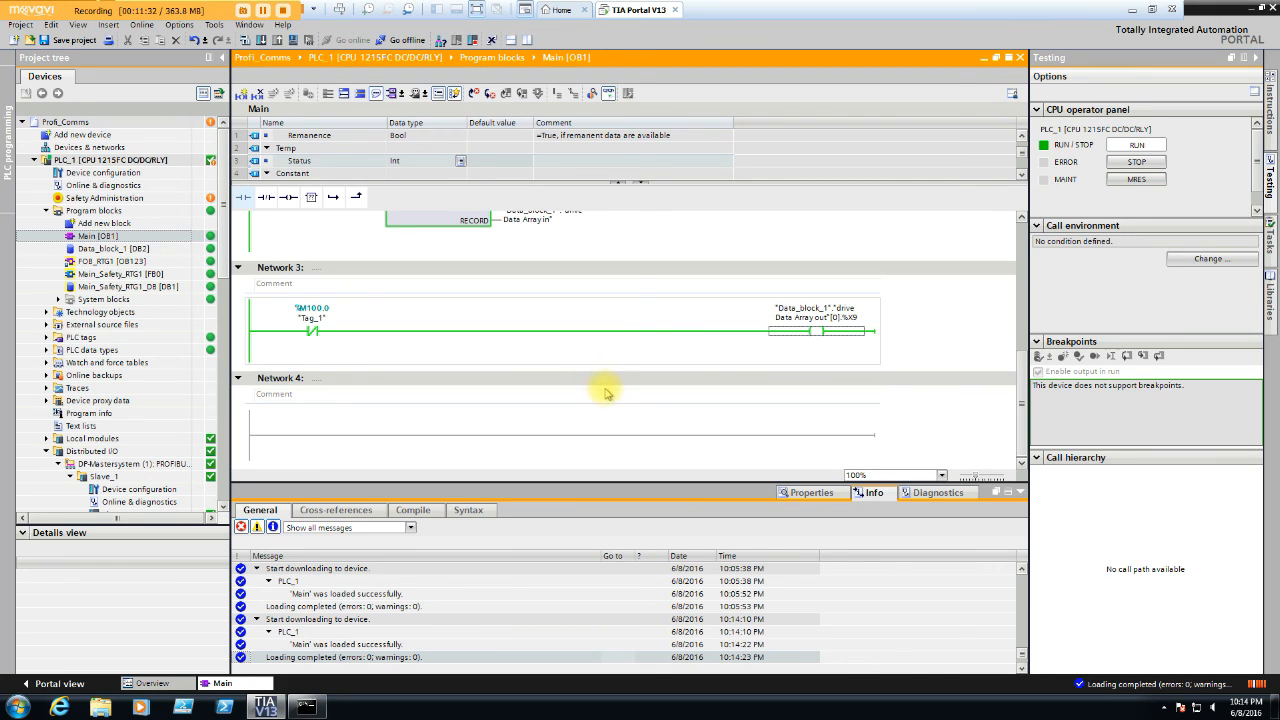
pyautogui.moveTo(122, 72)
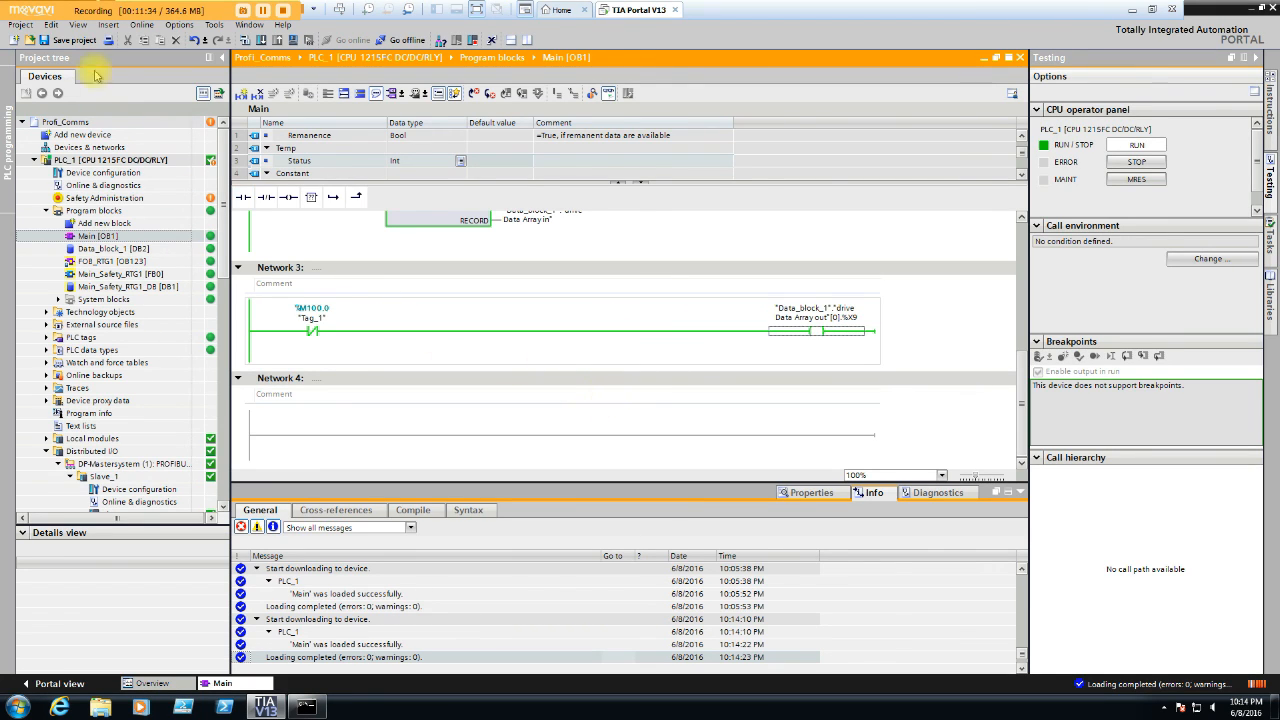